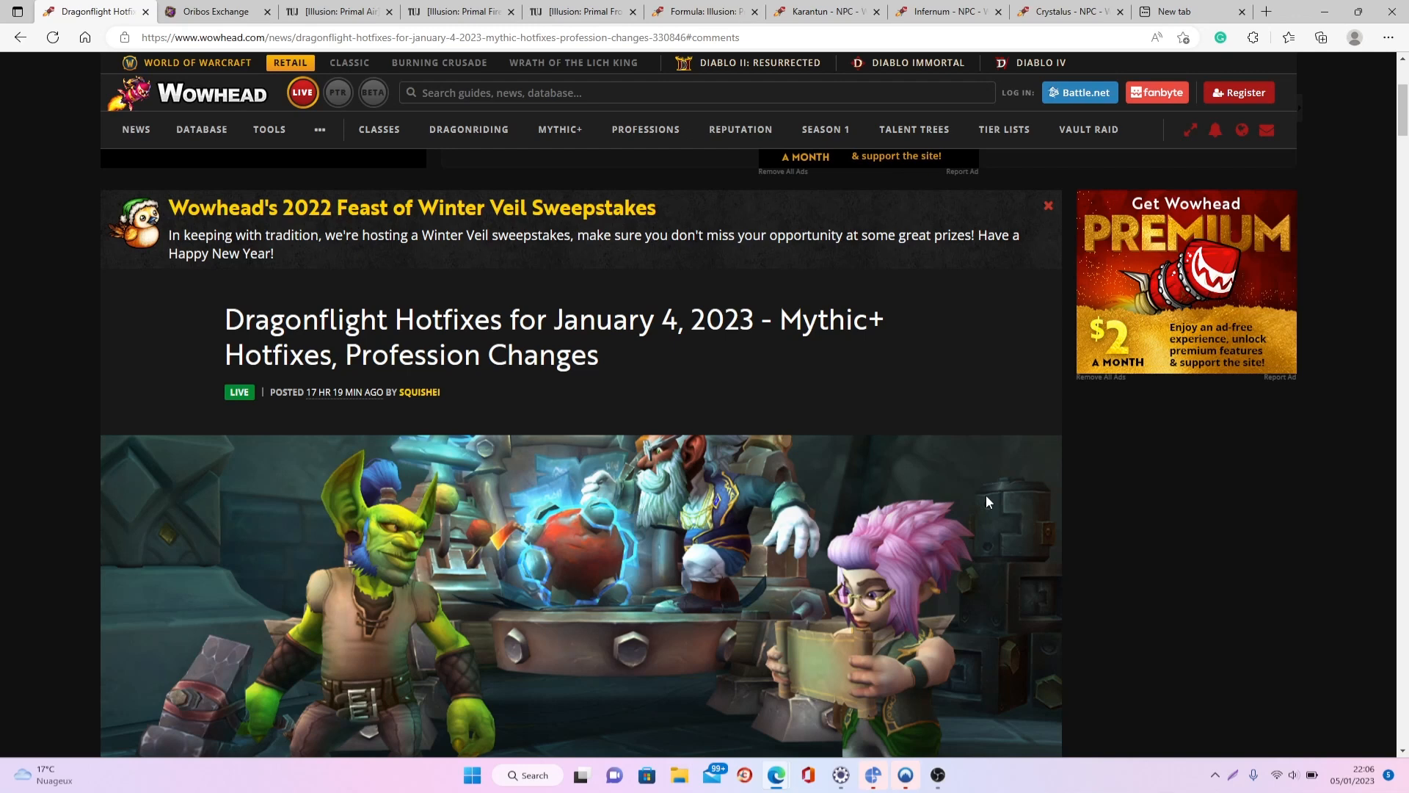
{"action": "mouse_move", "coordinate": [666, 521]}
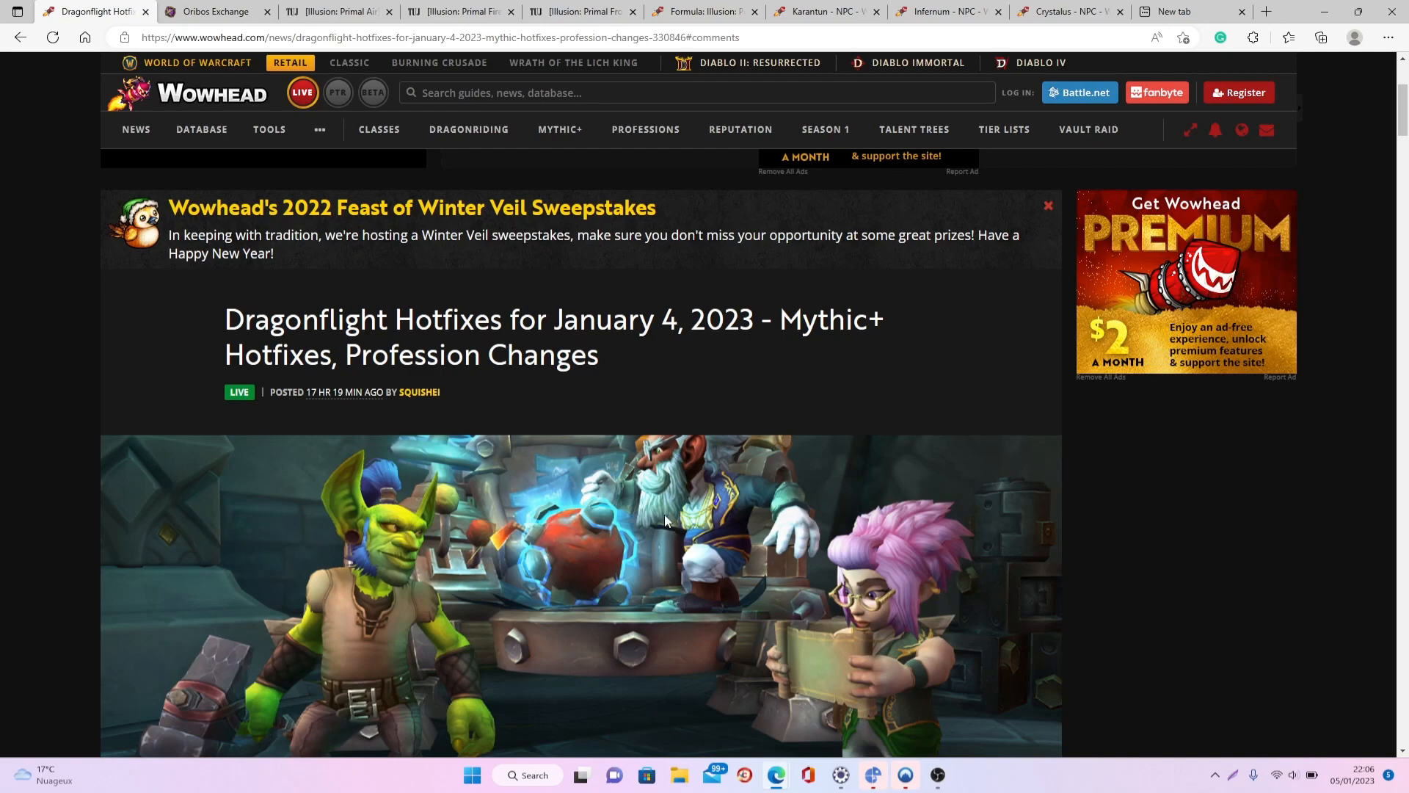
Scroll the hotfix article to the Enchanting note on unbound Primal formulas, then reach the Primal Air price tab
{"action": "scroll", "scroll_direction": "down", "scroll_amount": 3}
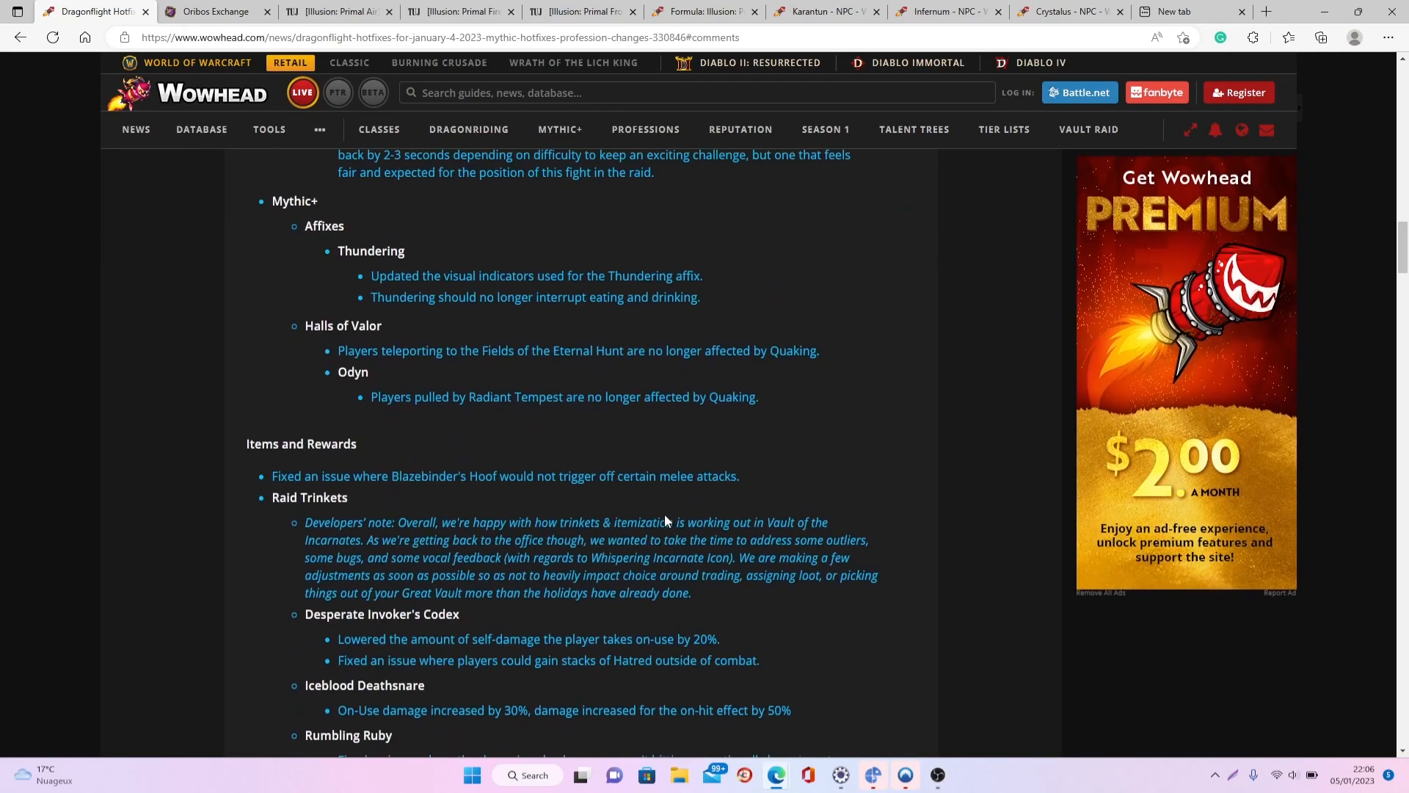
{"action": "scroll", "scroll_direction": "down", "scroll_amount": 3}
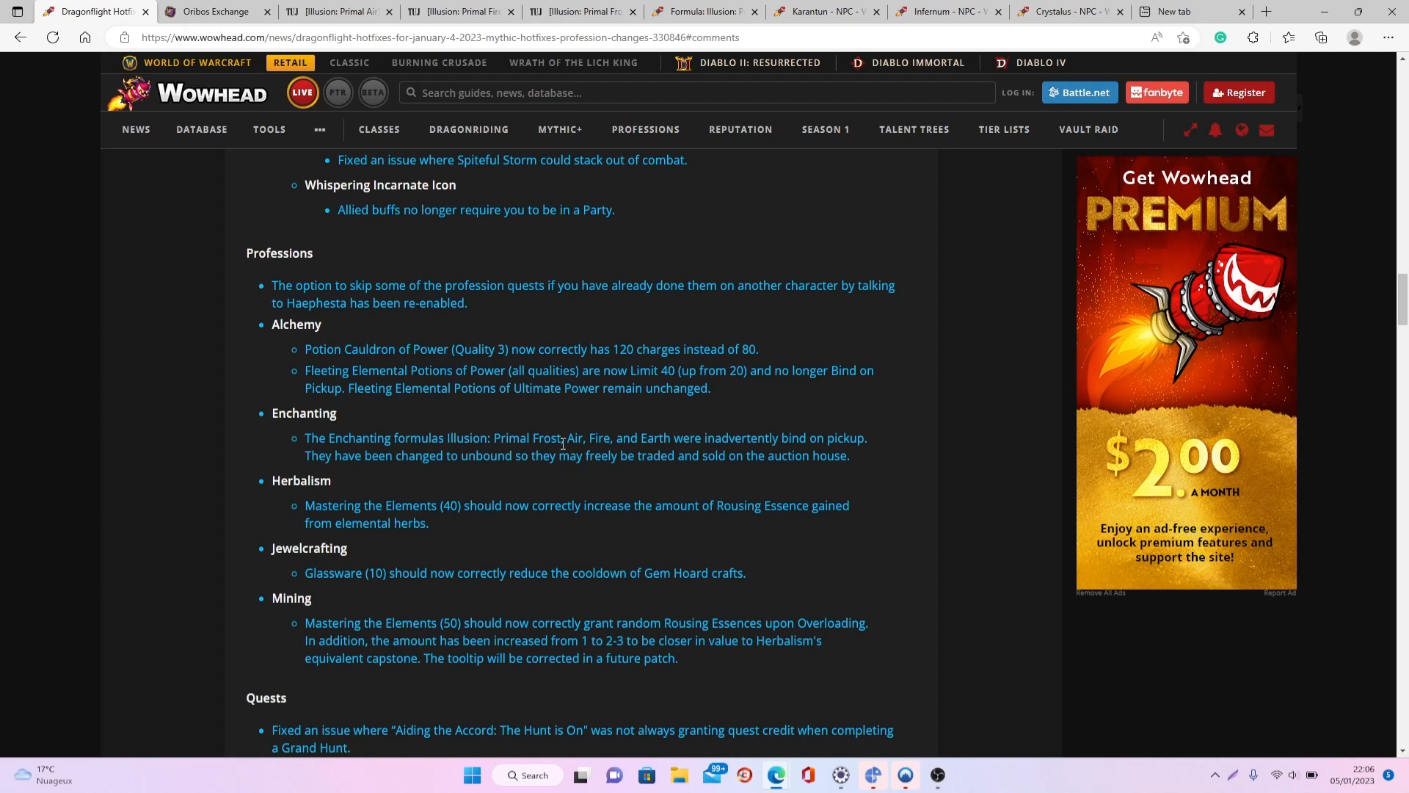
{"action": "mouse_move", "coordinate": [706, 443]}
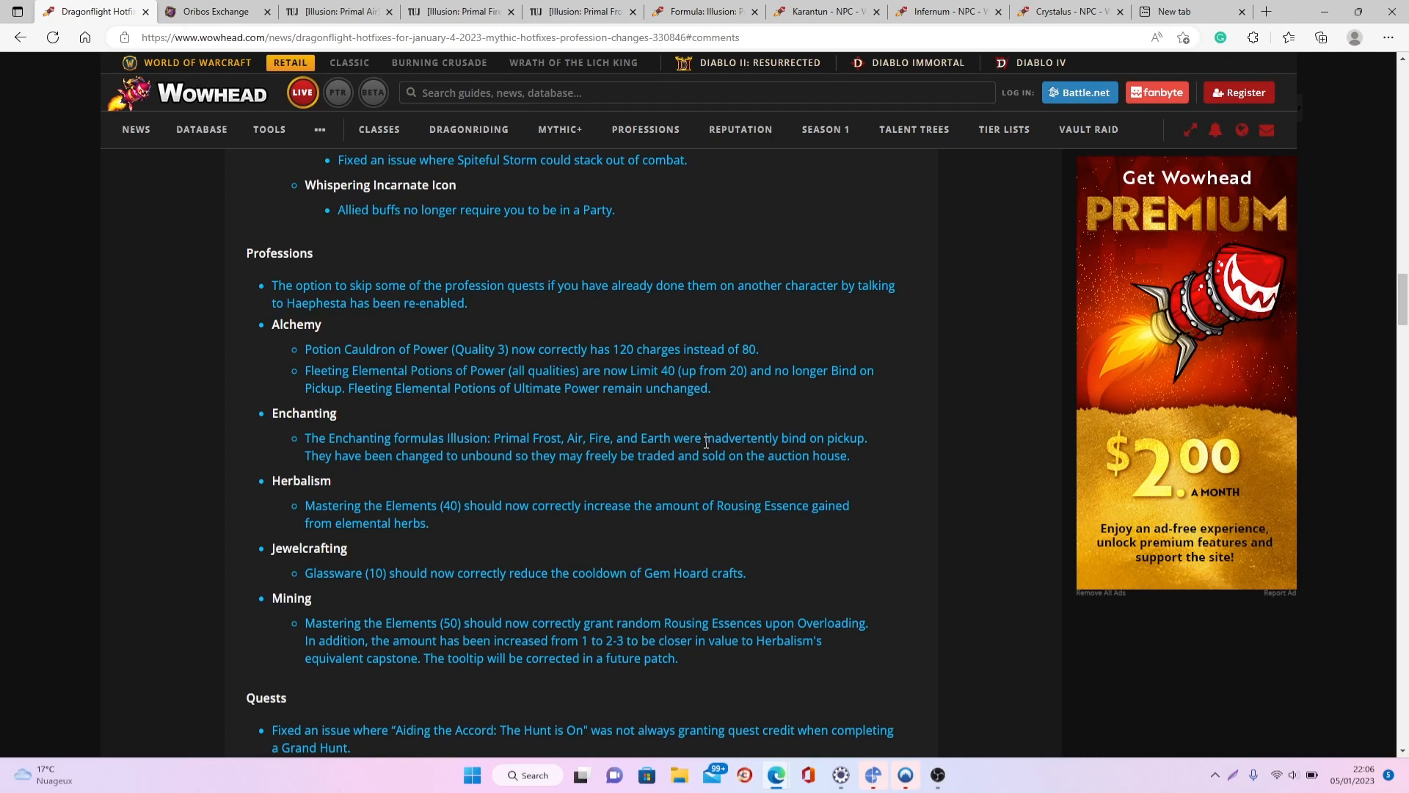
{"action": "right_click", "coordinate": [338, 10]}
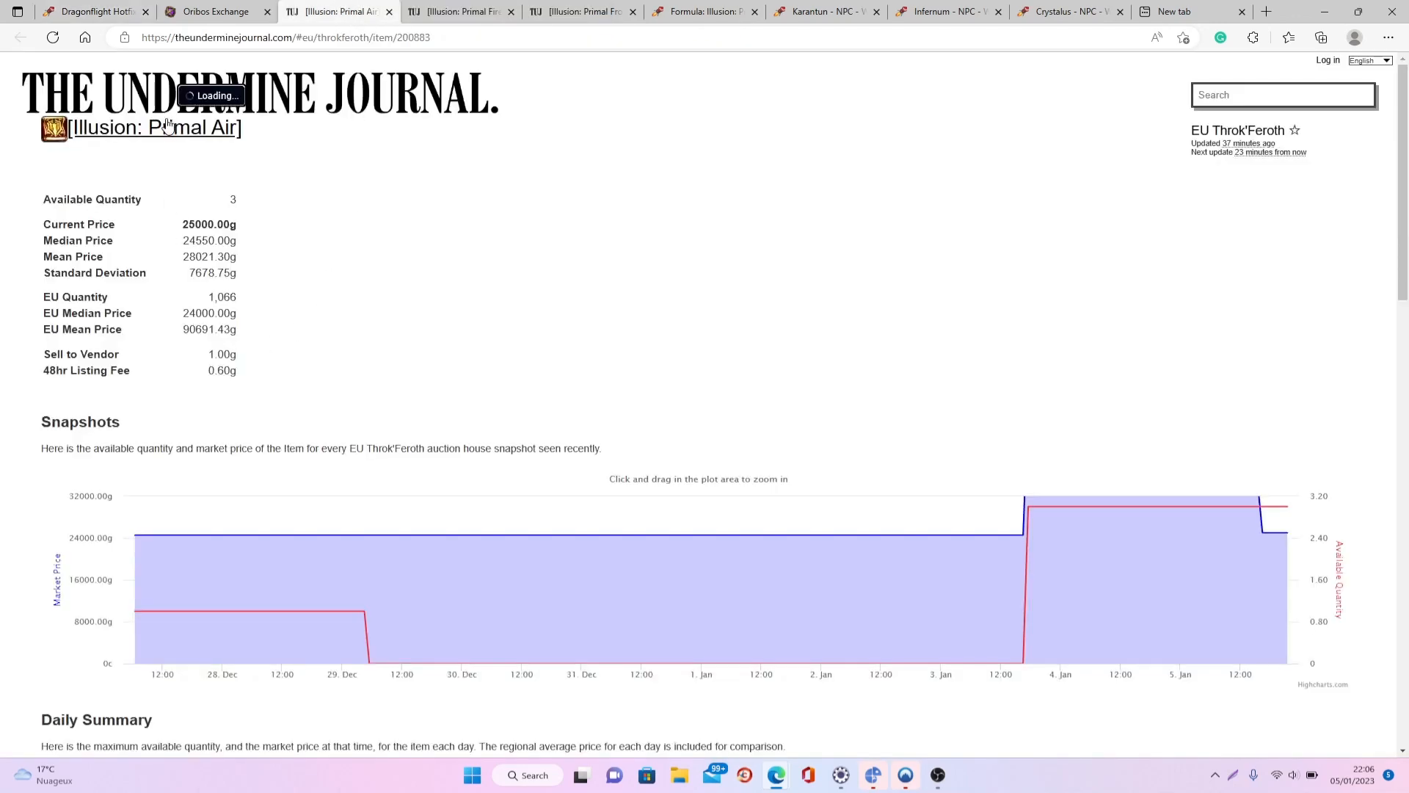
Review Undermine Journal prices for Illusion: Primal Fire and Frost, then switch to Oribos Exchange
{"action": "left_click", "coordinate": [458, 10]}
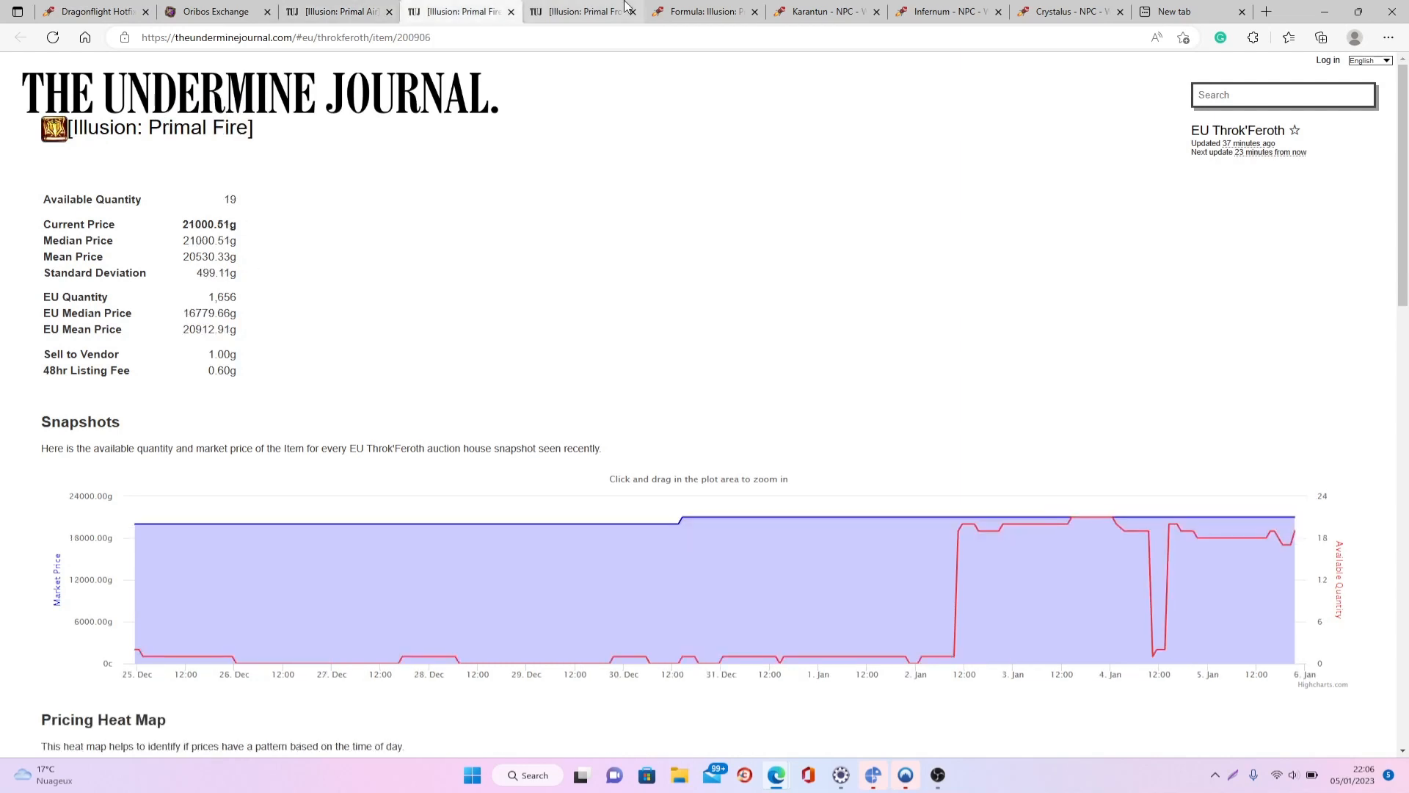
{"action": "left_click", "coordinate": [581, 10]}
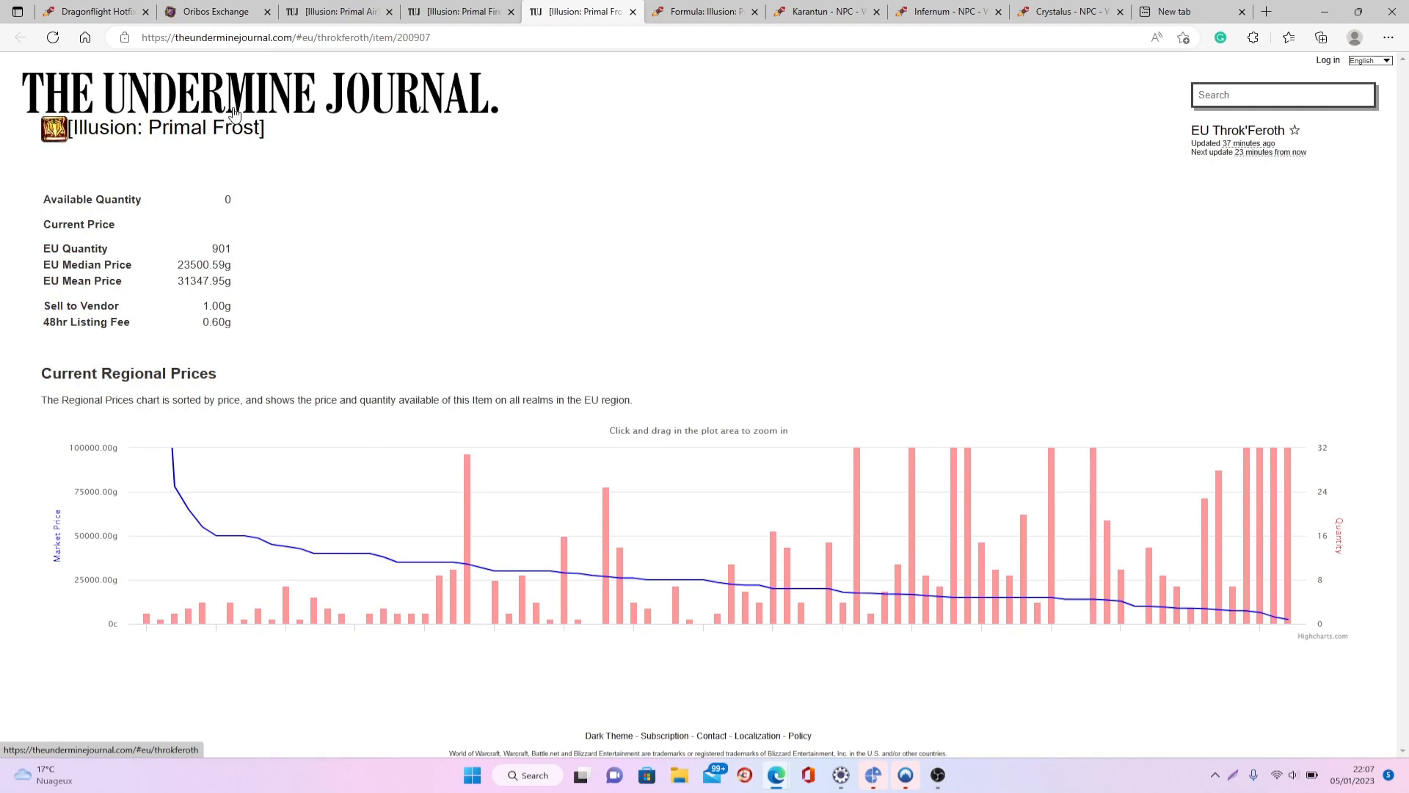
{"action": "left_click", "coordinate": [215, 11]}
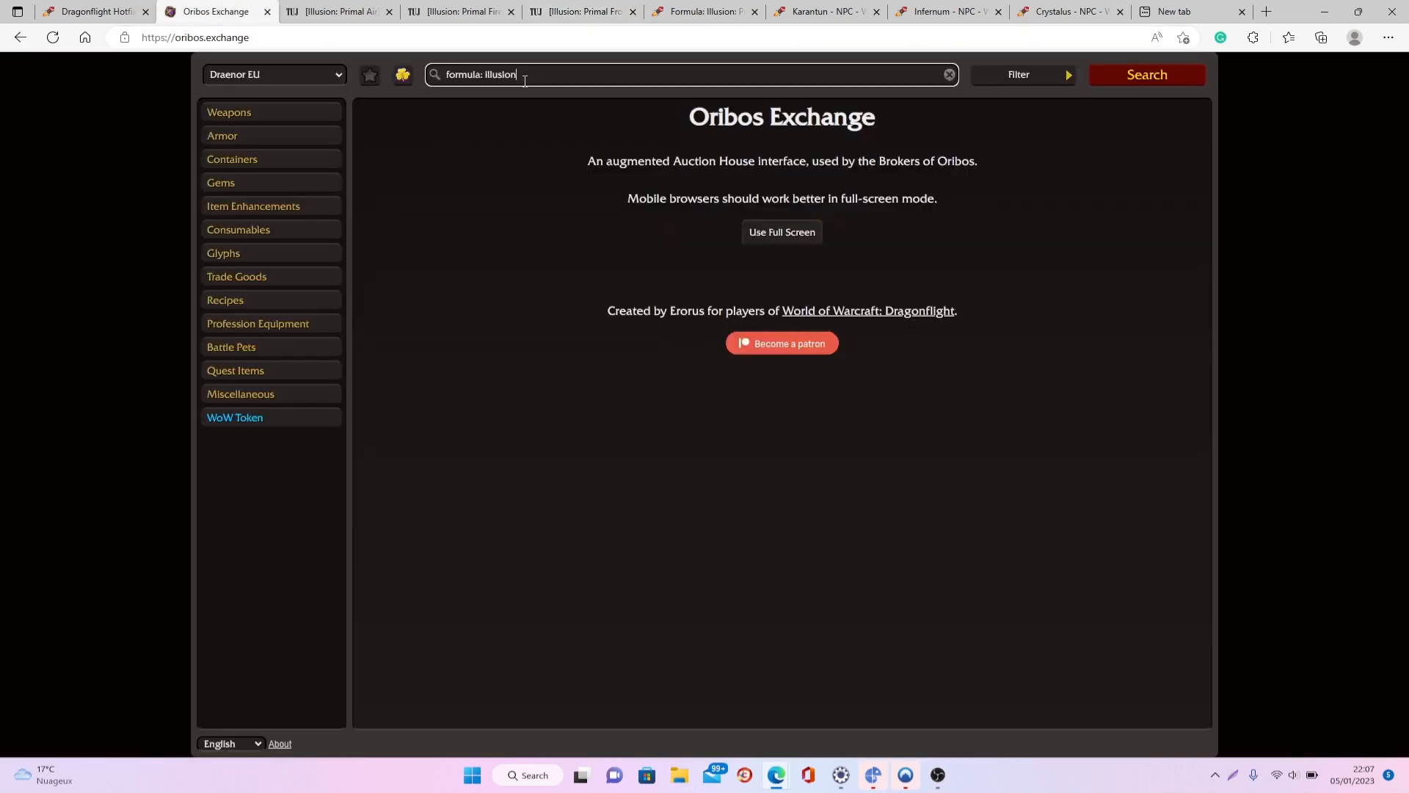
Search Oribos Exchange for 'formula: illusion' (Primal Fire at 400,000g), then switch to Wowhead's Primal Frost formula
{"action": "left_click", "coordinate": [1145, 75]}
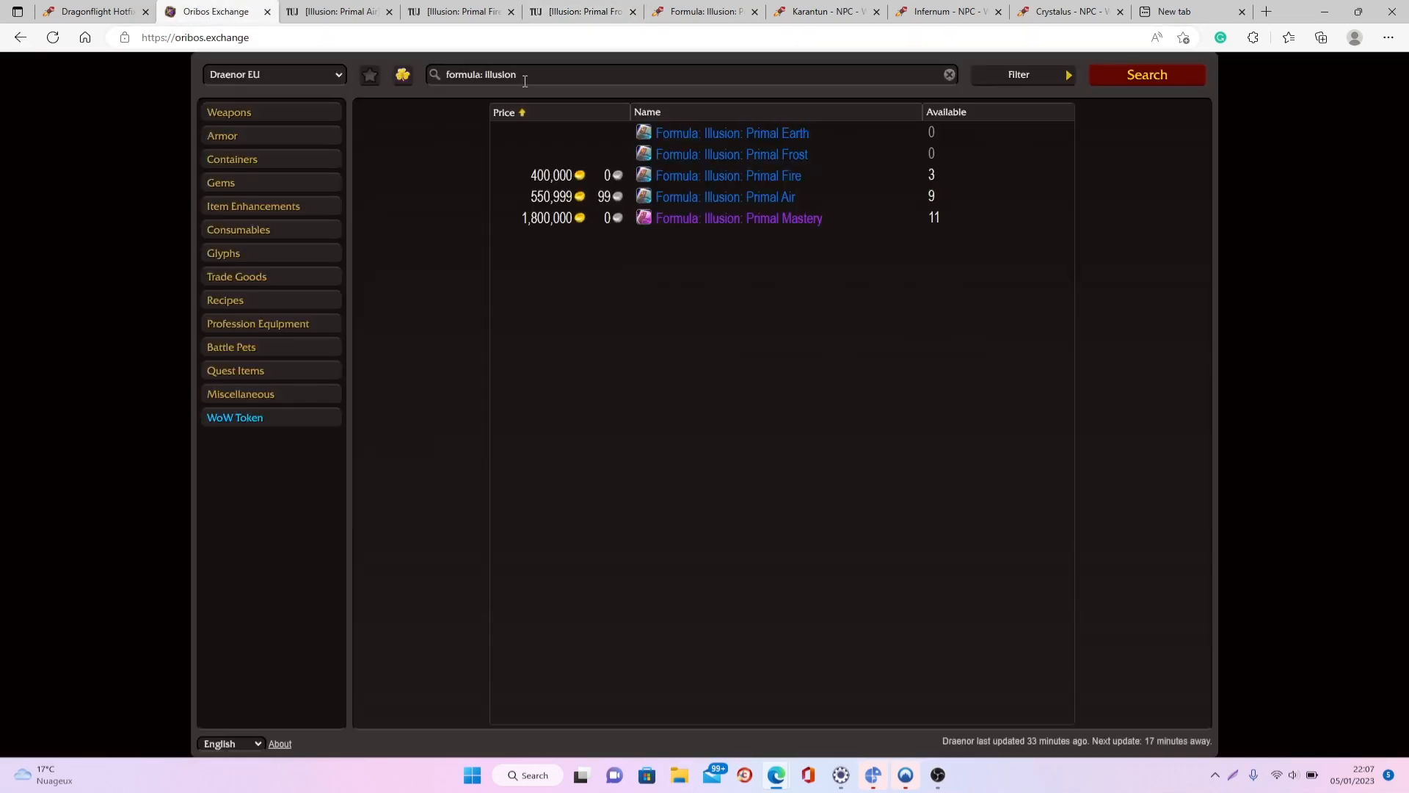
{"action": "mouse_move", "coordinate": [726, 175]}
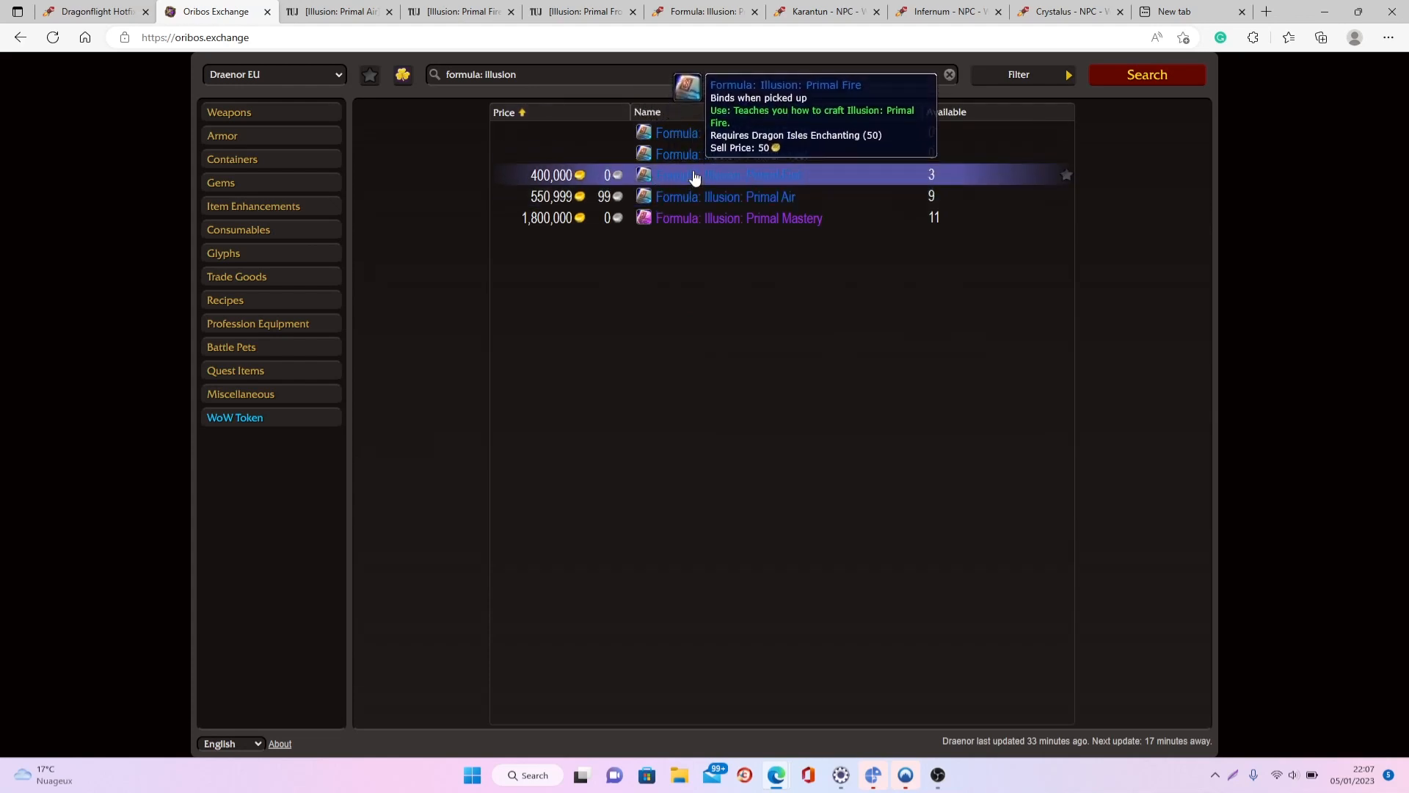
{"action": "mouse_move", "coordinate": [688, 186]}
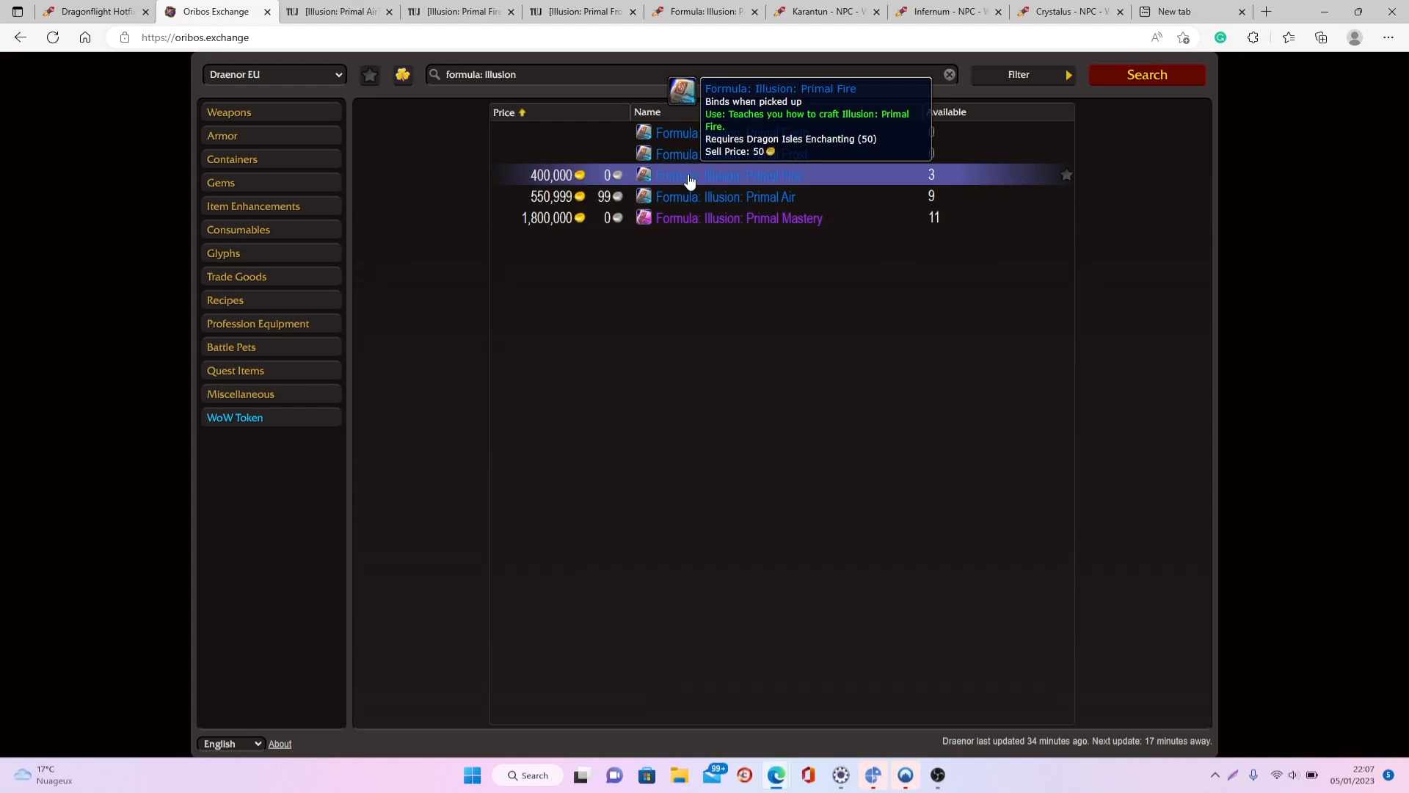
{"action": "left_click", "coordinate": [704, 10]}
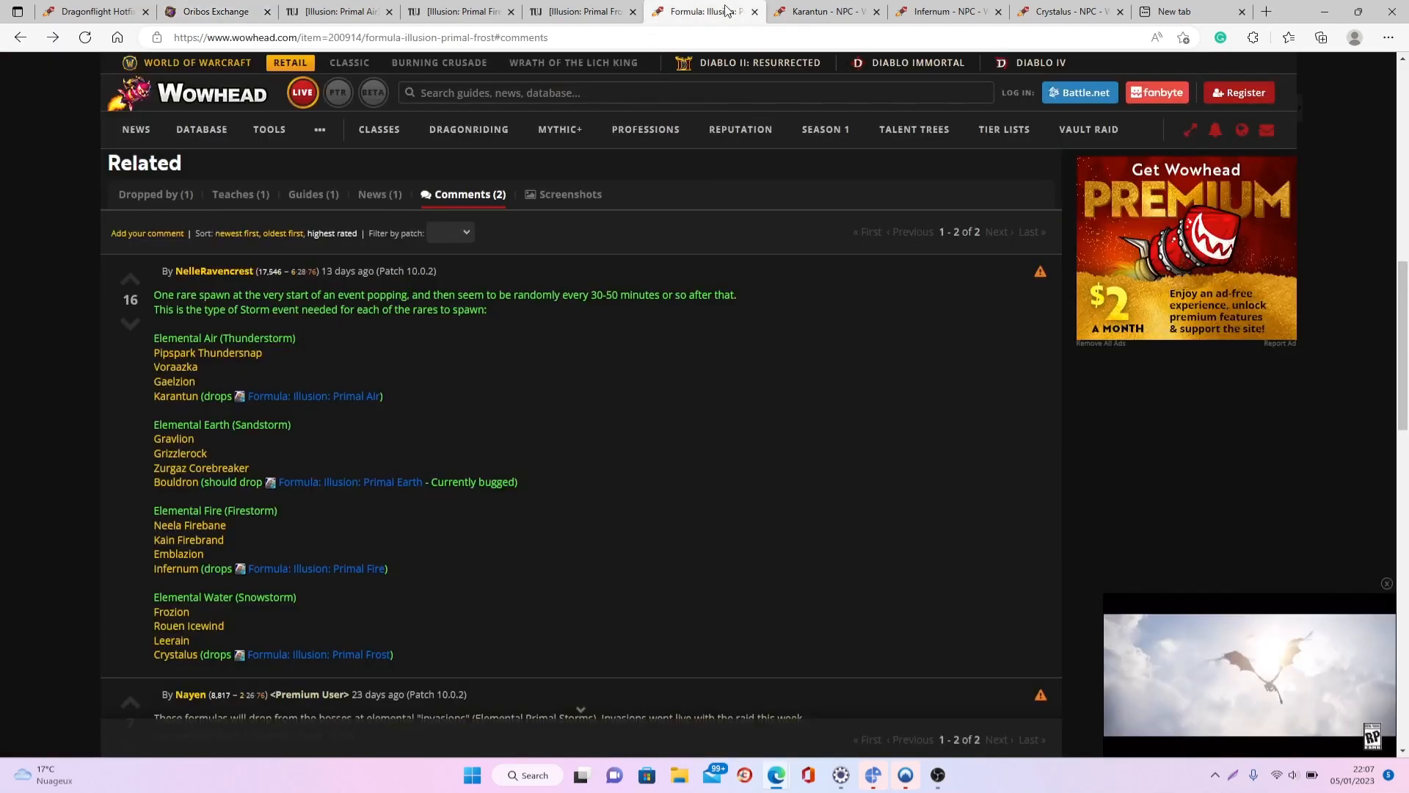
Scroll to the comments listing storm rares Karantun, Bouldron, Infernum and Crystalius as formula drops
{"action": "scroll", "scroll_direction": "down", "scroll_amount": 3}
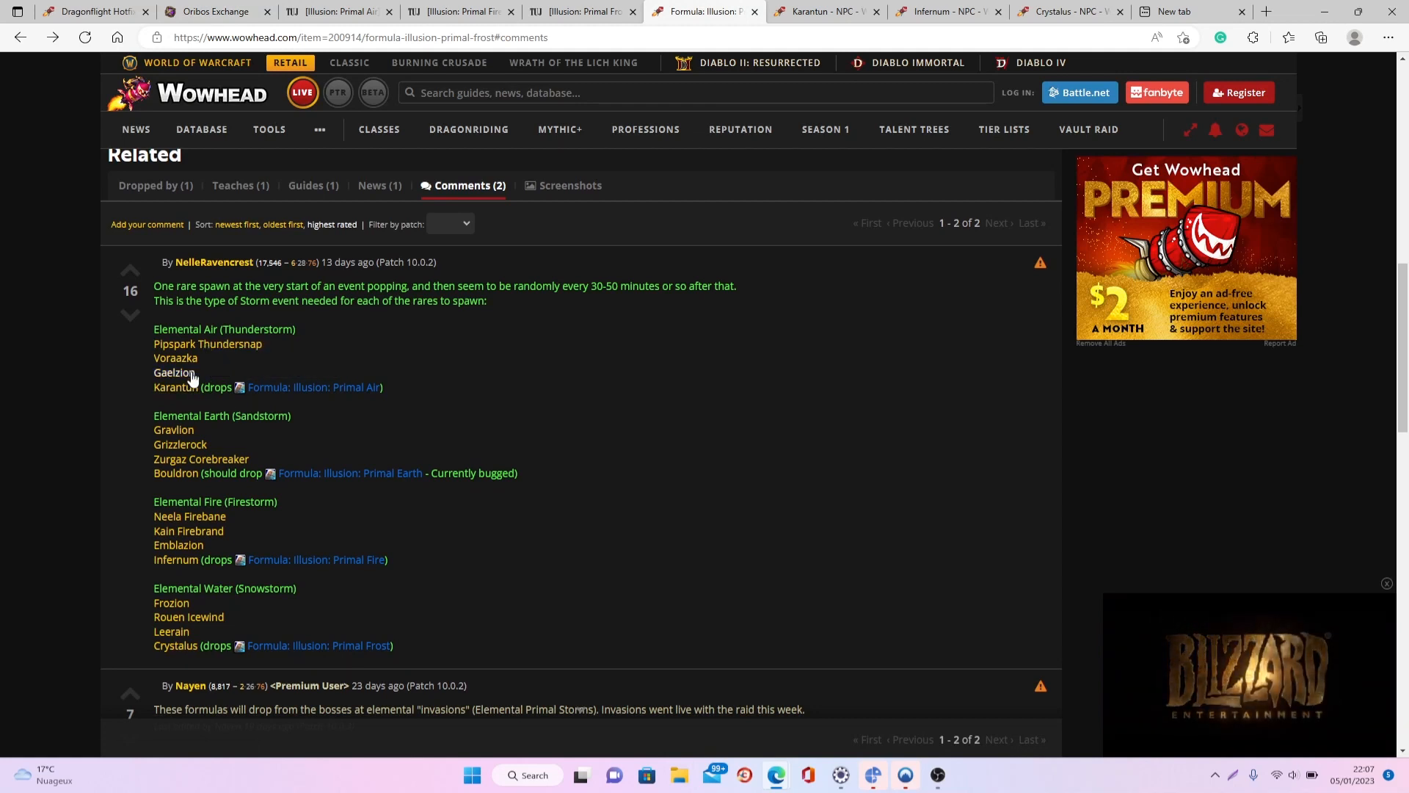
{"action": "mouse_move", "coordinate": [220, 422]}
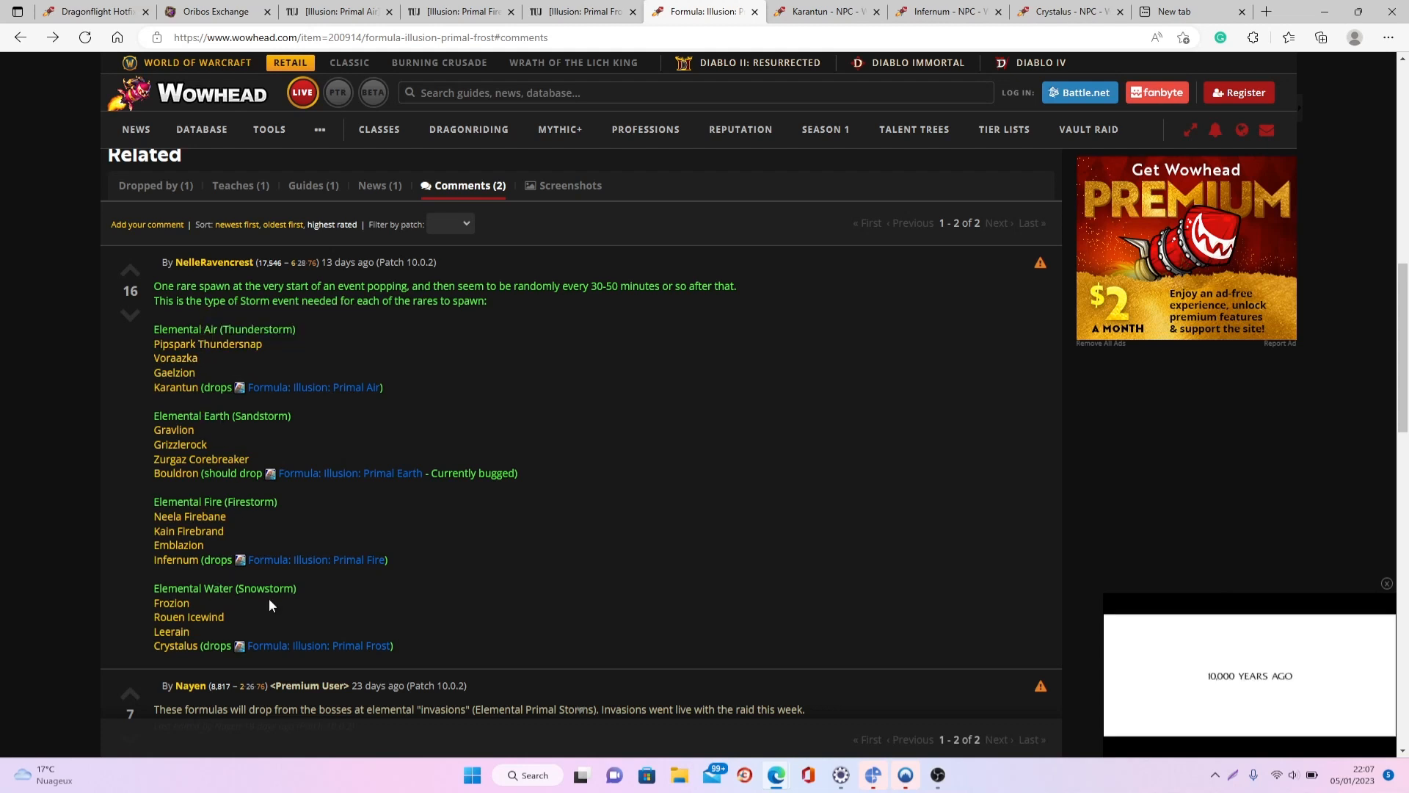
{"action": "mouse_move", "coordinate": [175, 371]}
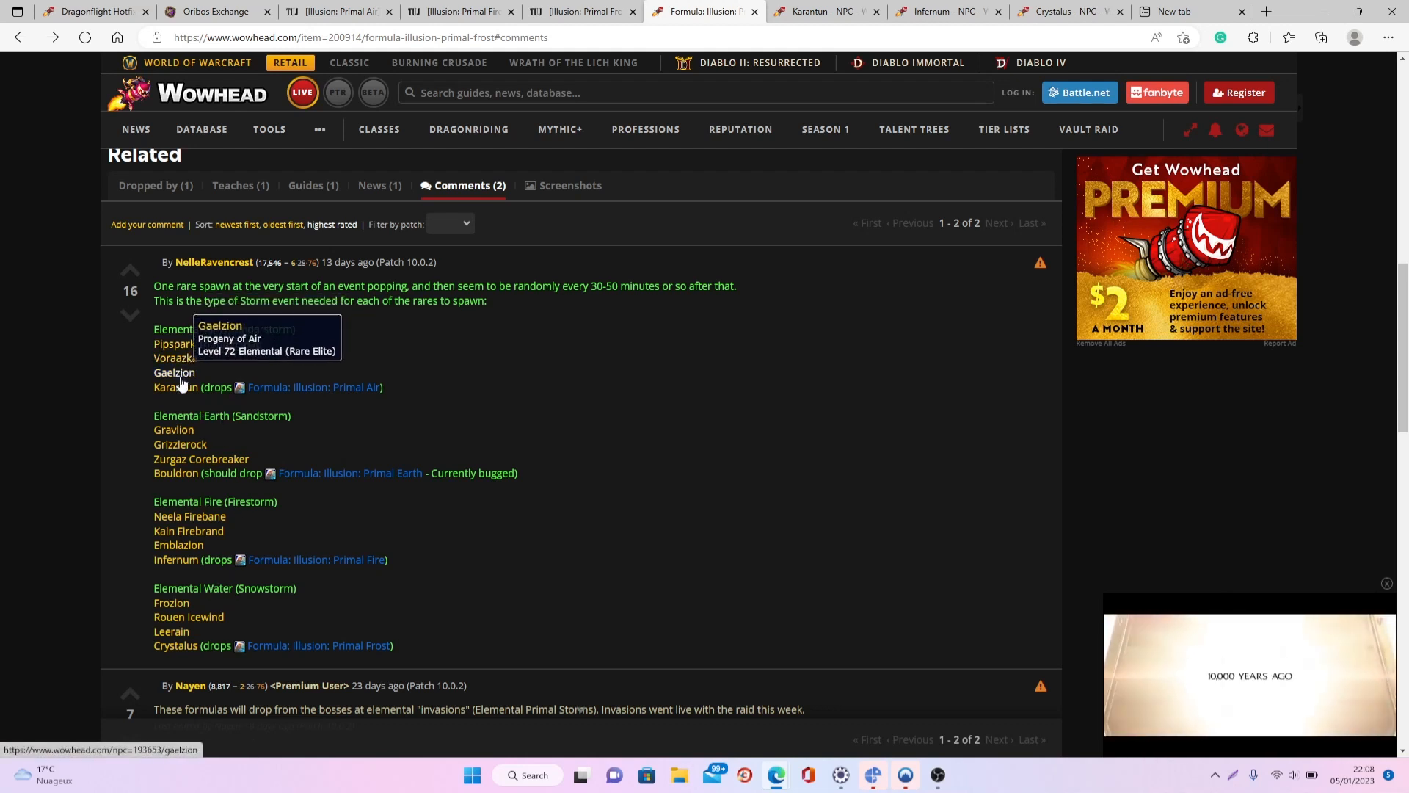
{"action": "mouse_move", "coordinate": [177, 388]}
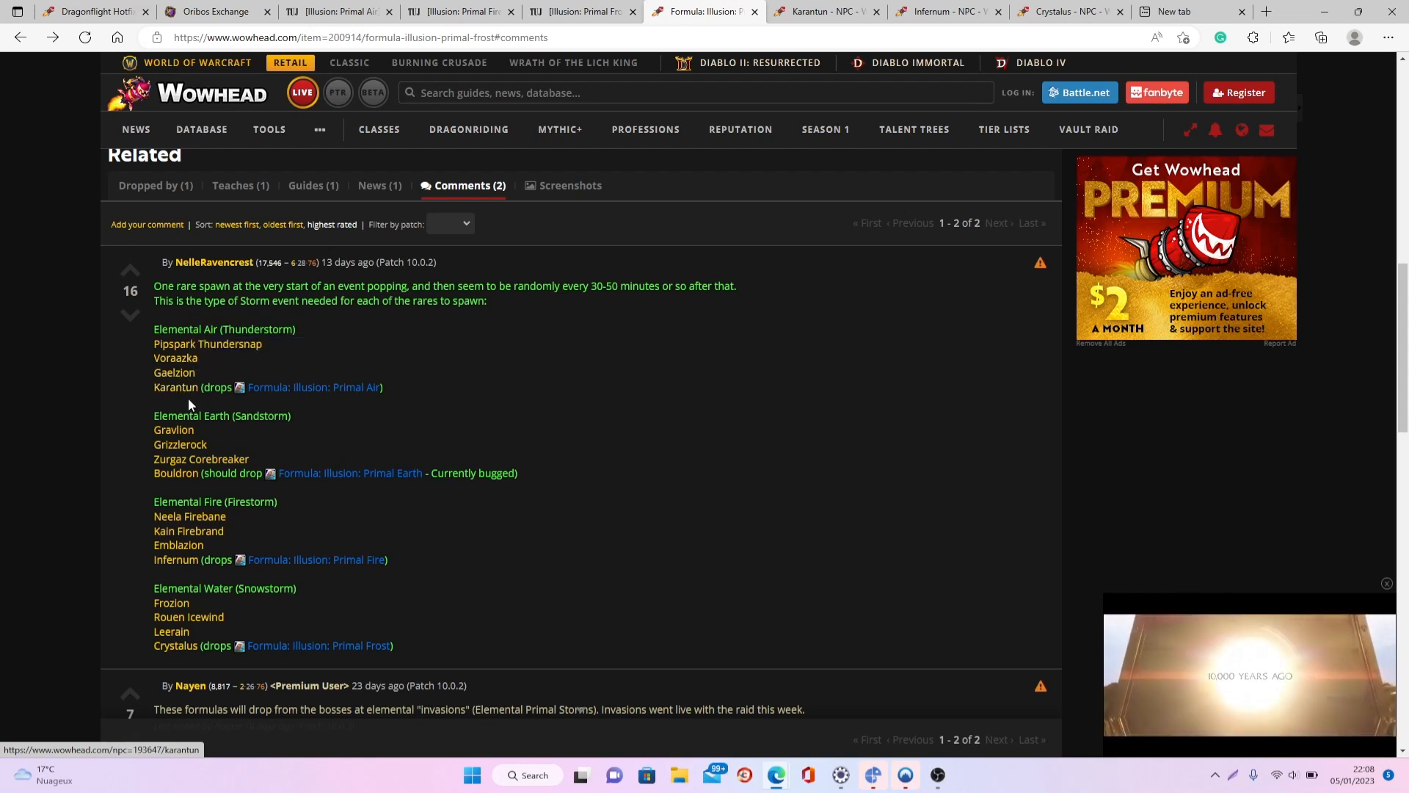
{"action": "mouse_move", "coordinate": [245, 380]}
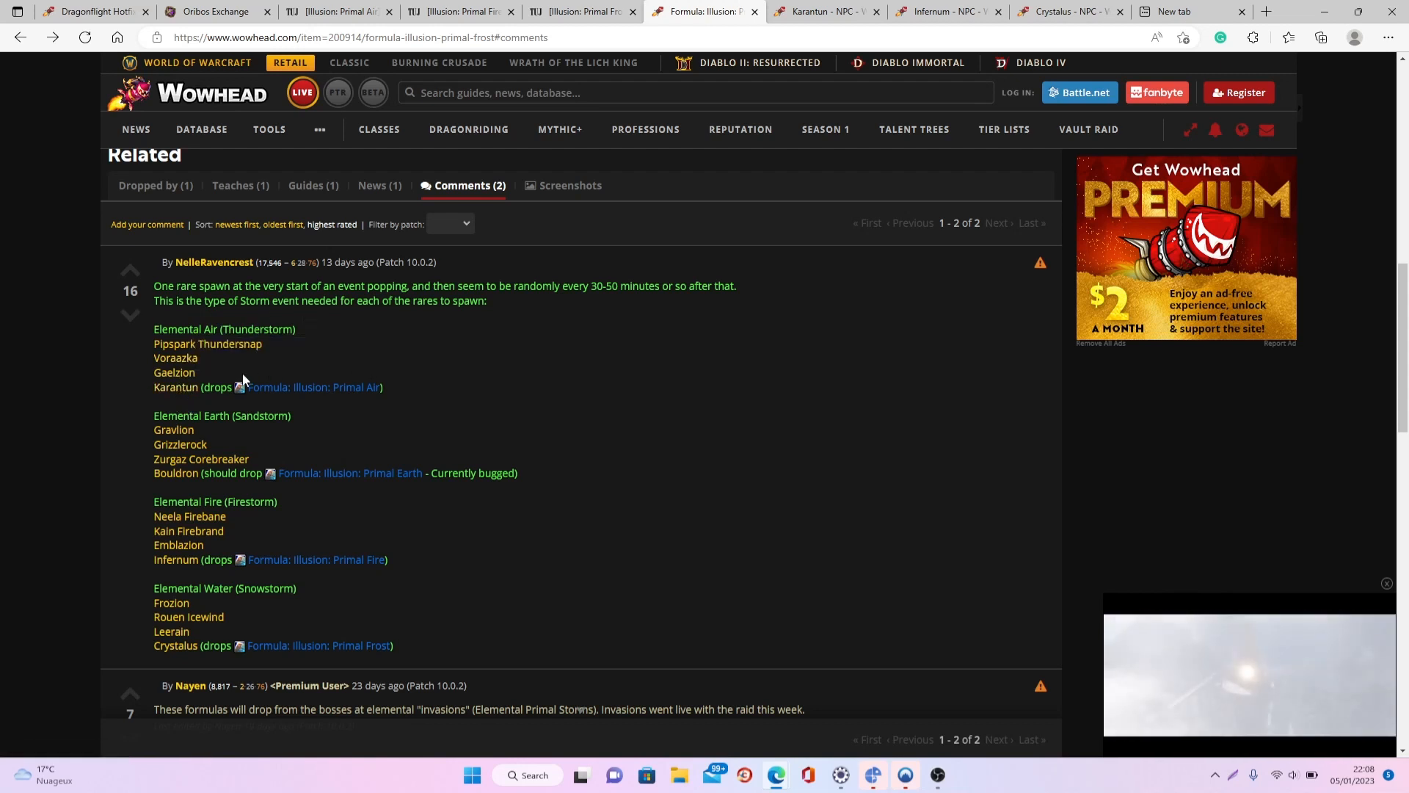
{"action": "mouse_move", "coordinate": [178, 386]}
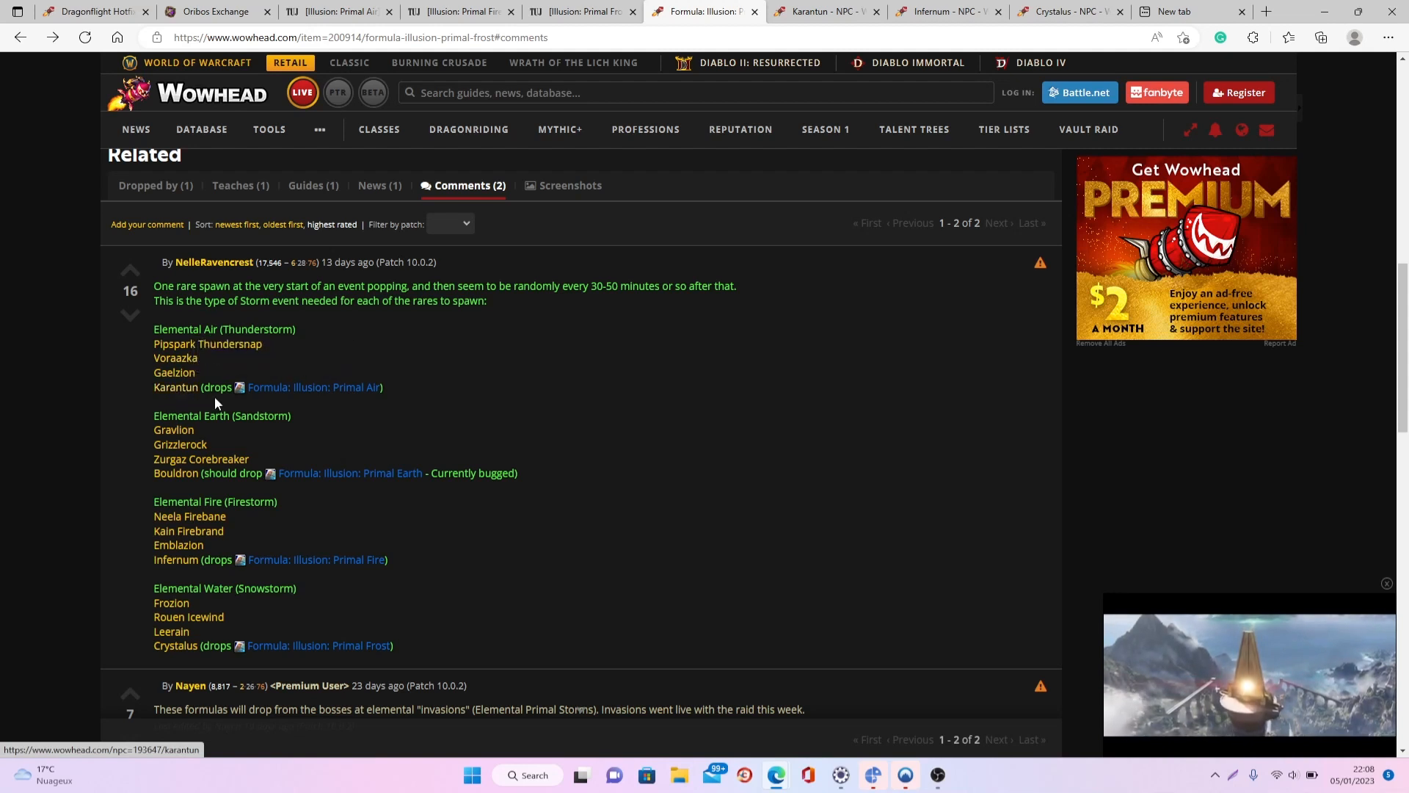
{"action": "mouse_move", "coordinate": [320, 406]}
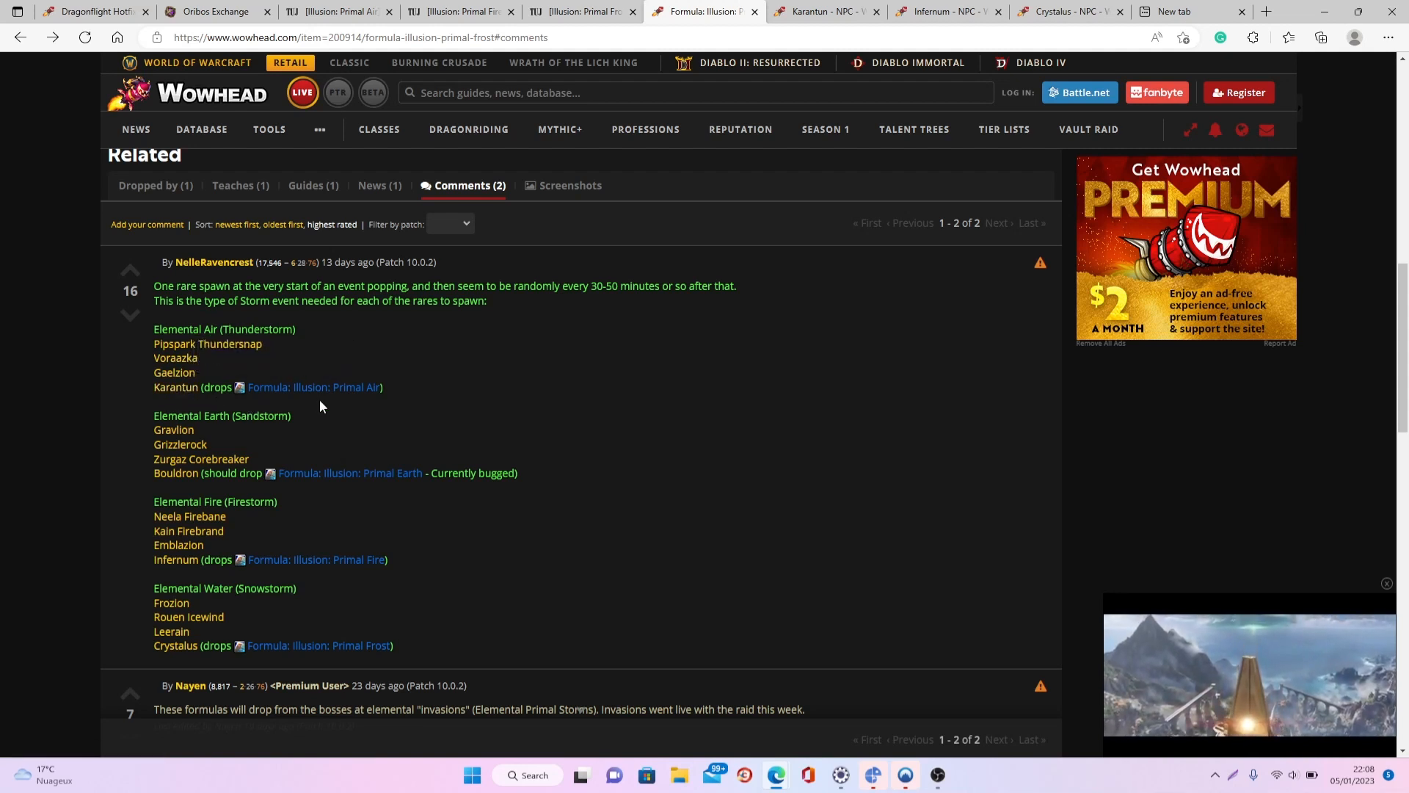
{"action": "mouse_move", "coordinate": [199, 325]}
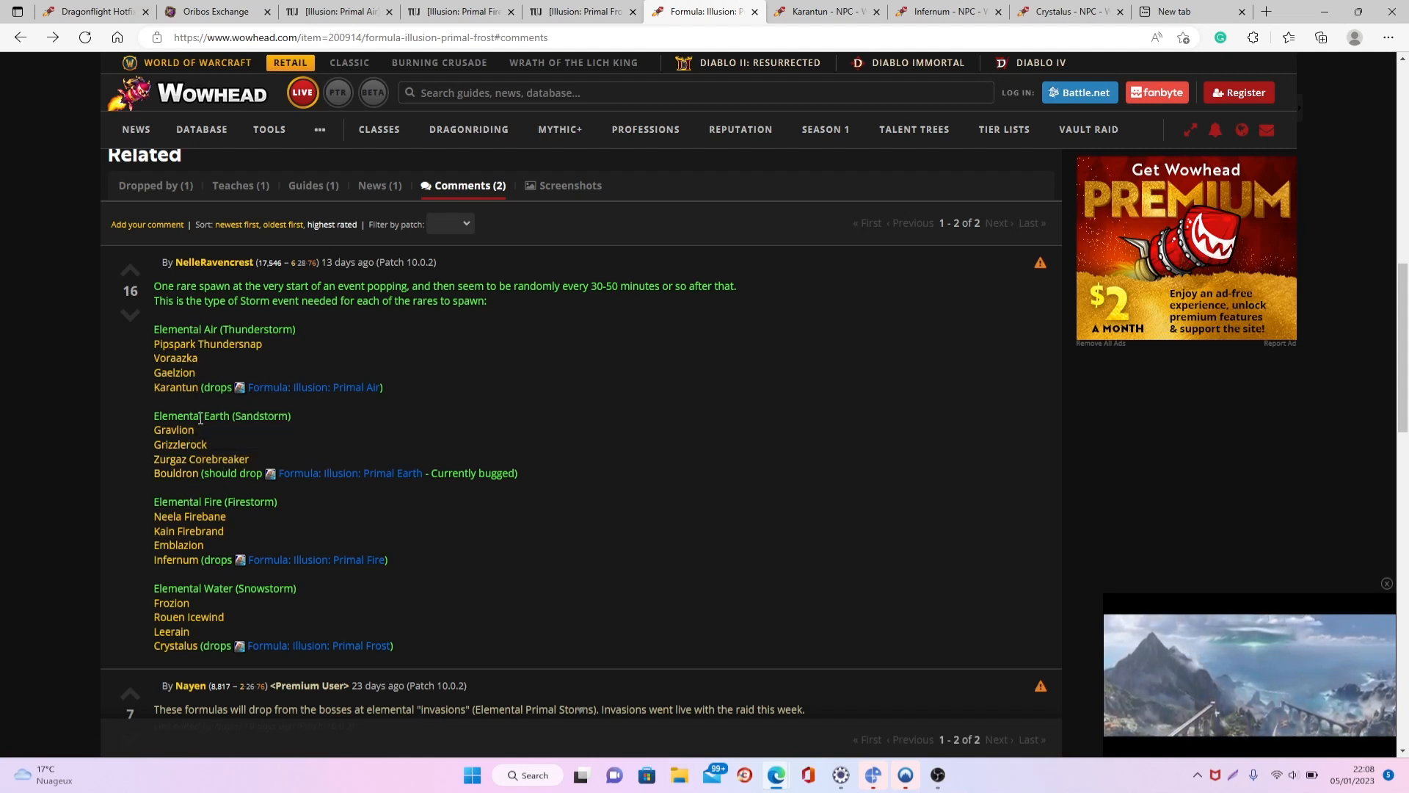
{"action": "mouse_move", "coordinate": [190, 530]}
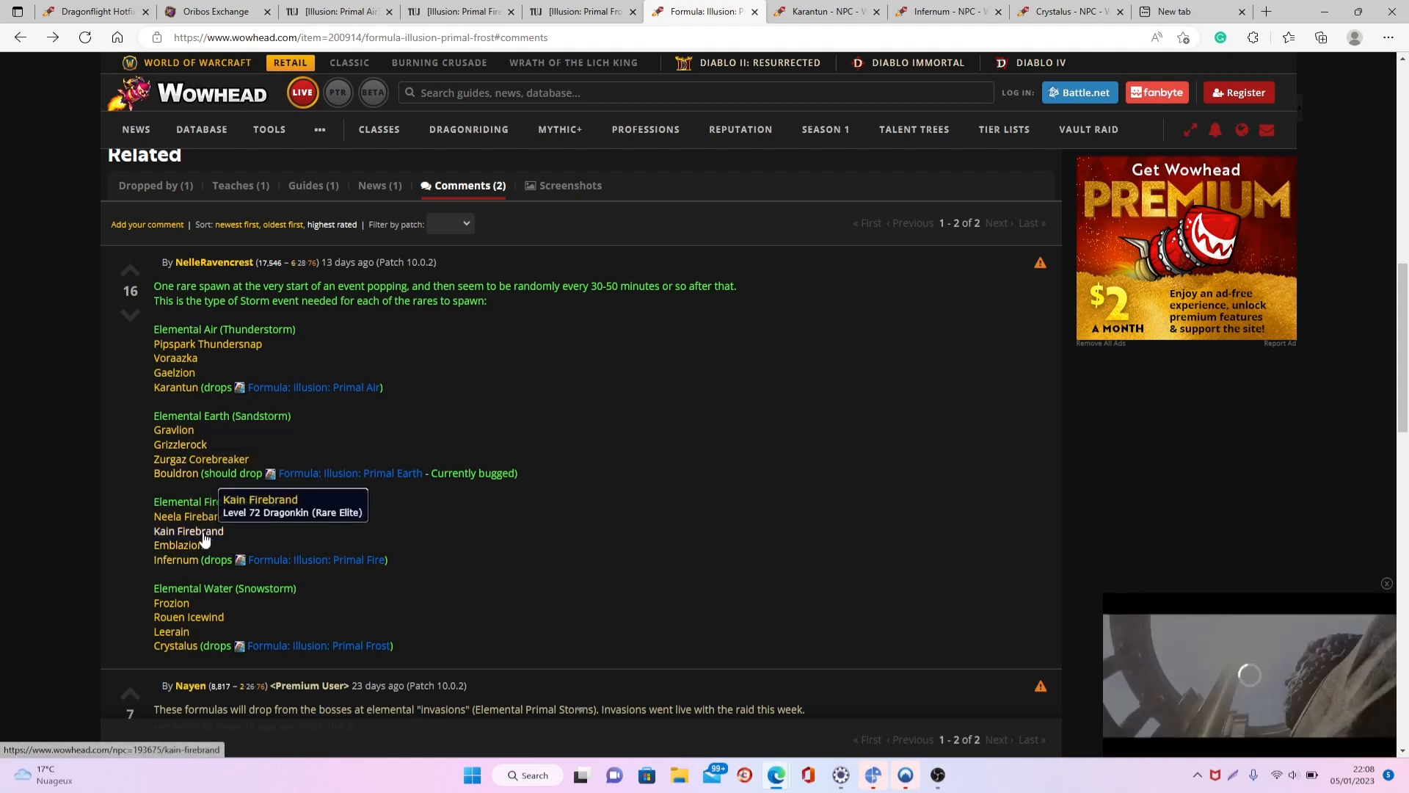
{"action": "scroll", "scroll_direction": "down", "scroll_amount": 3}
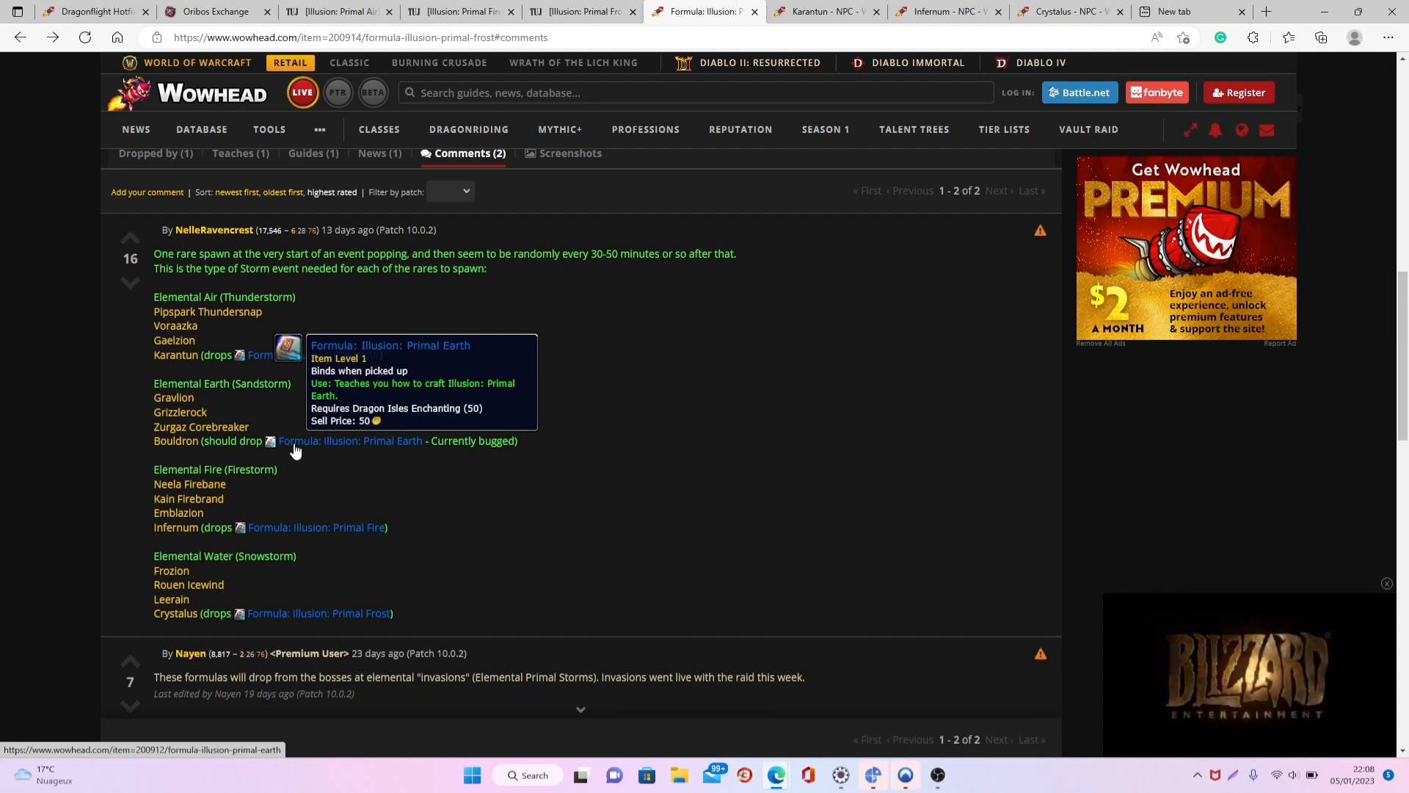
{"action": "mouse_move", "coordinate": [382, 352]}
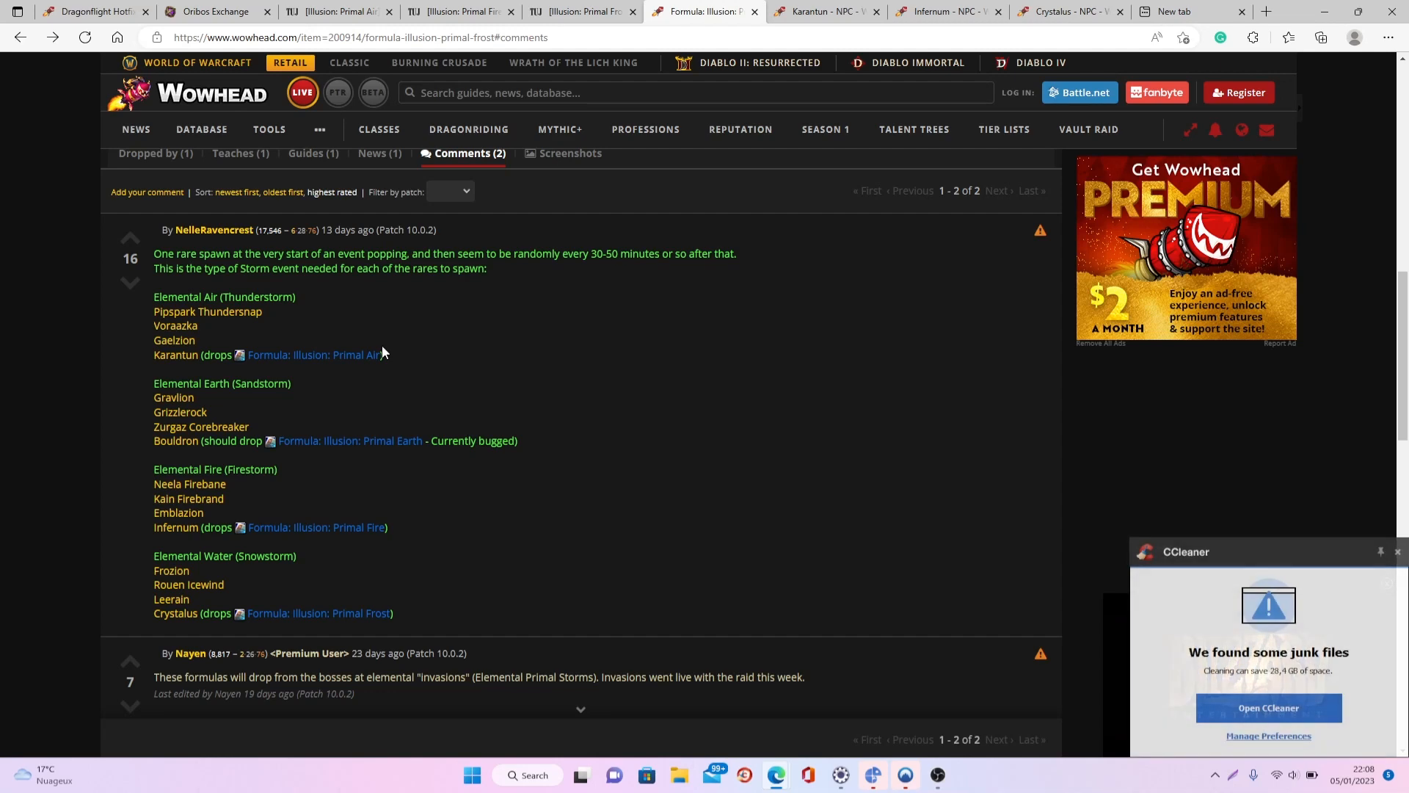
{"action": "mouse_move", "coordinate": [362, 142]}
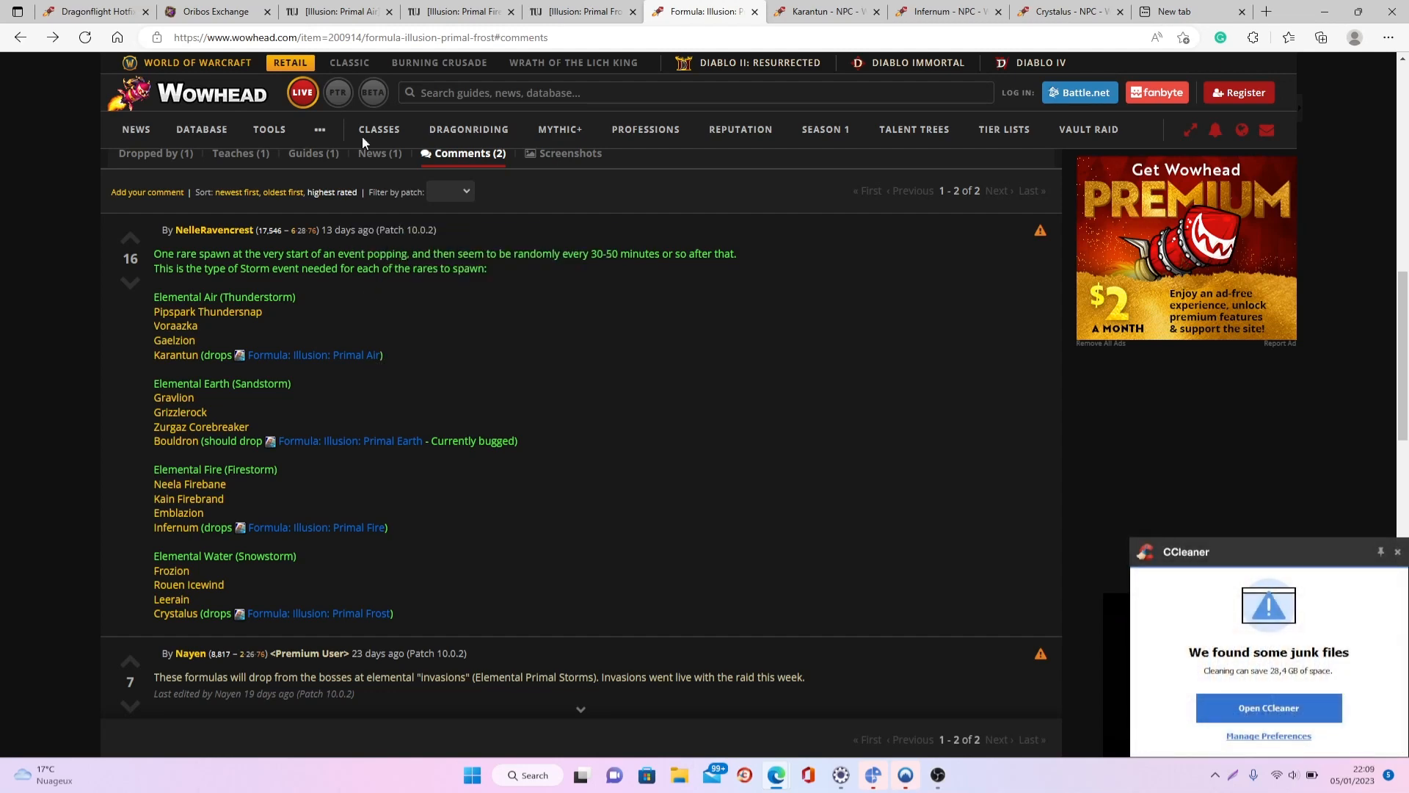
Revisit the Primal Fire, Air and Frost price pages, then return to the Dragonflight hotfix article
{"action": "left_click", "coordinate": [458, 10]}
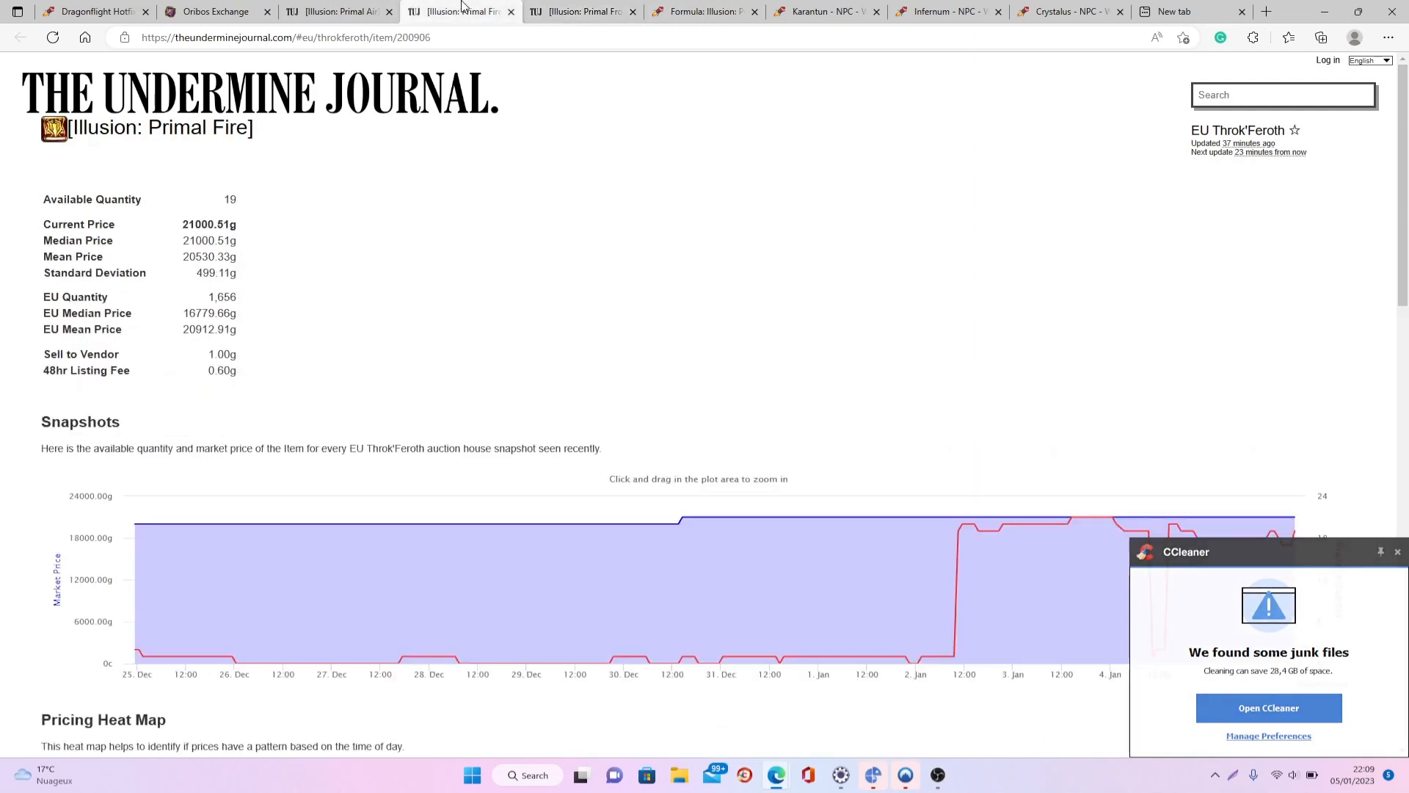
{"action": "left_click", "coordinate": [337, 10]}
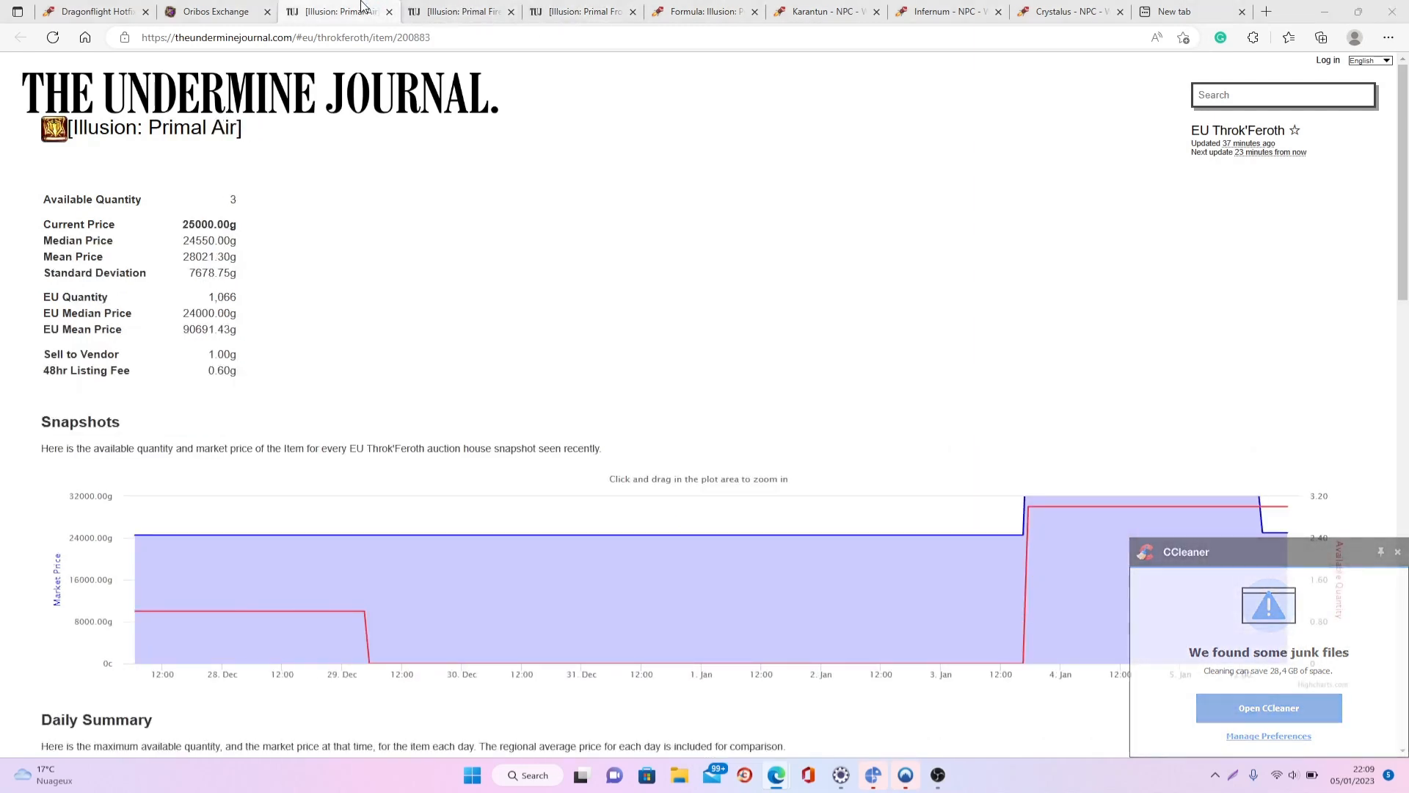
{"action": "left_click", "coordinate": [458, 11]}
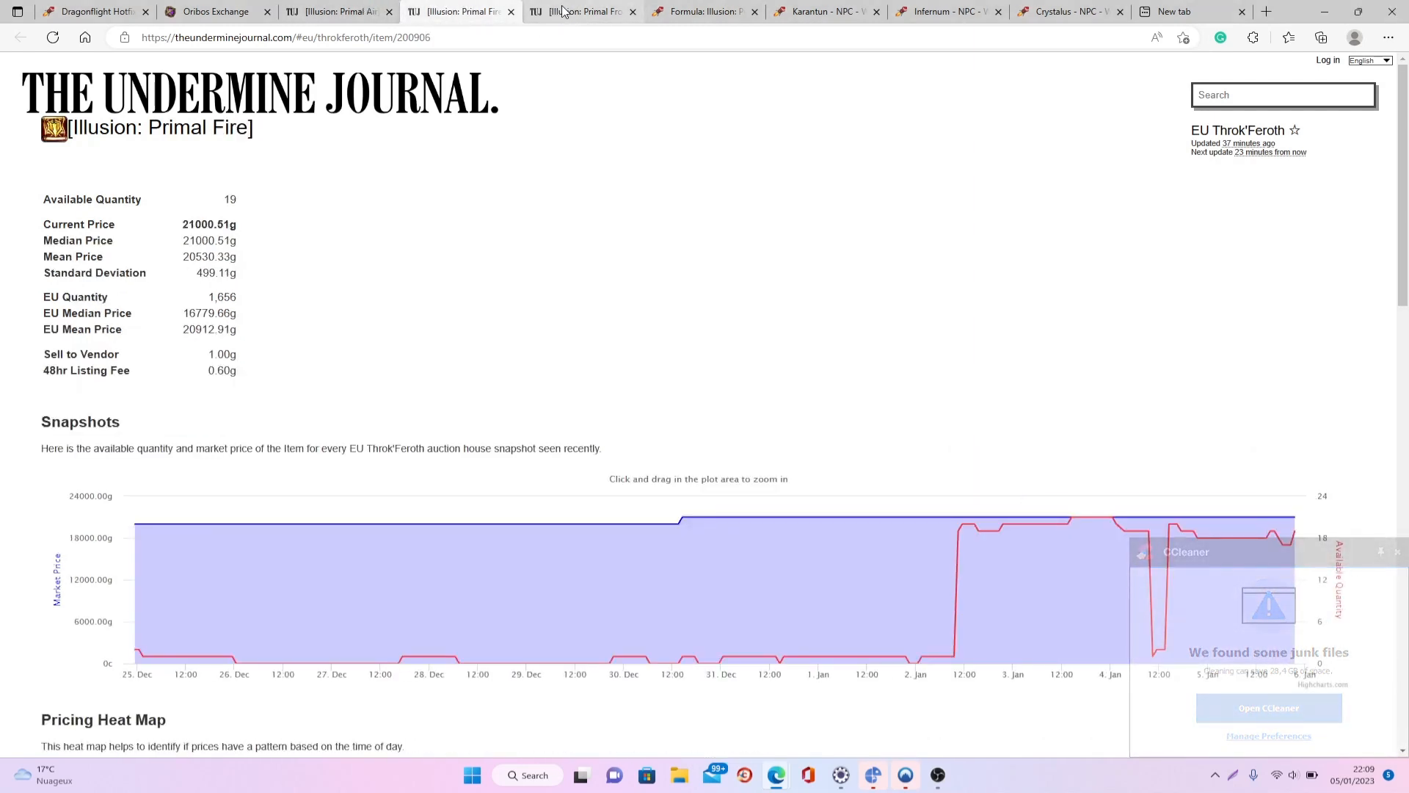
{"action": "left_click", "coordinate": [582, 10]}
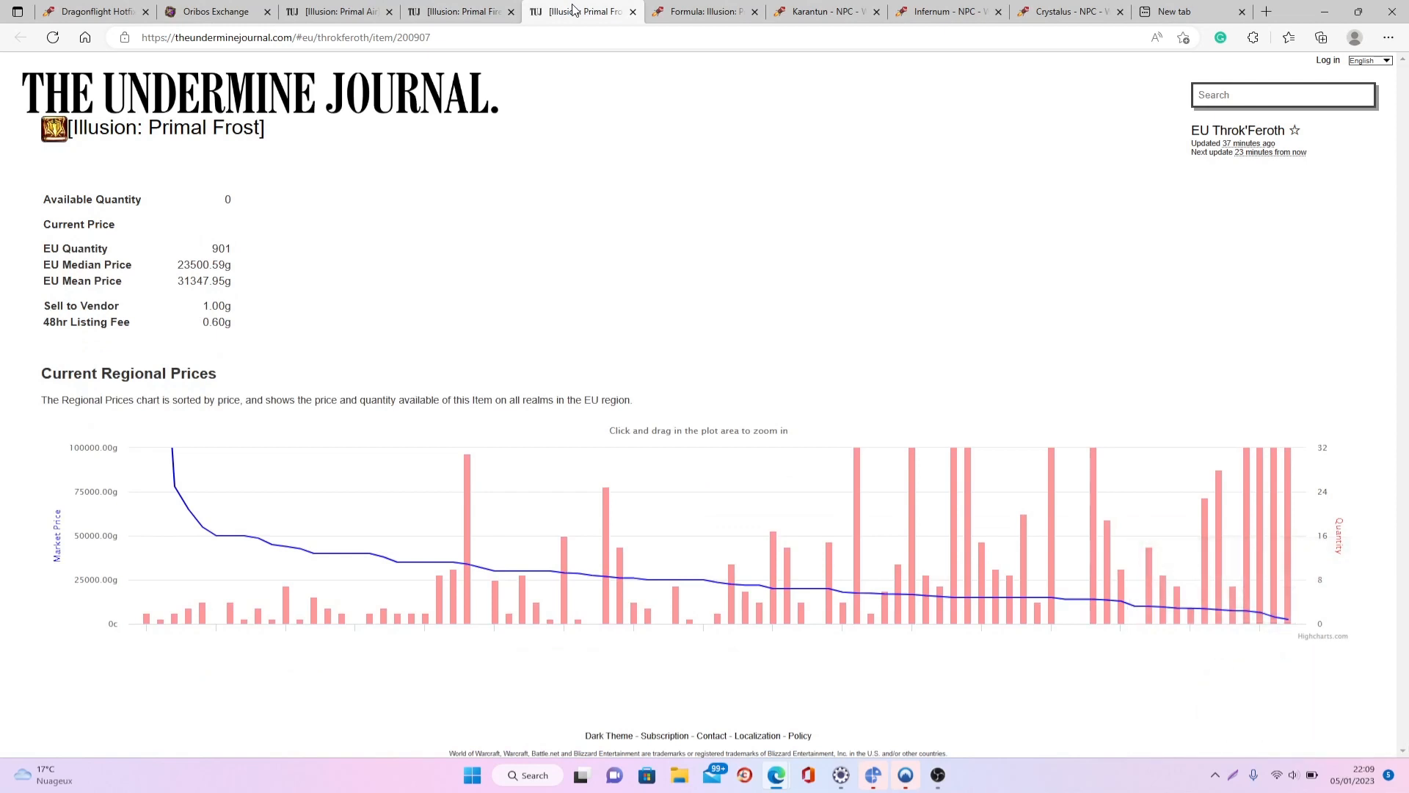
{"action": "left_click", "coordinate": [94, 10]}
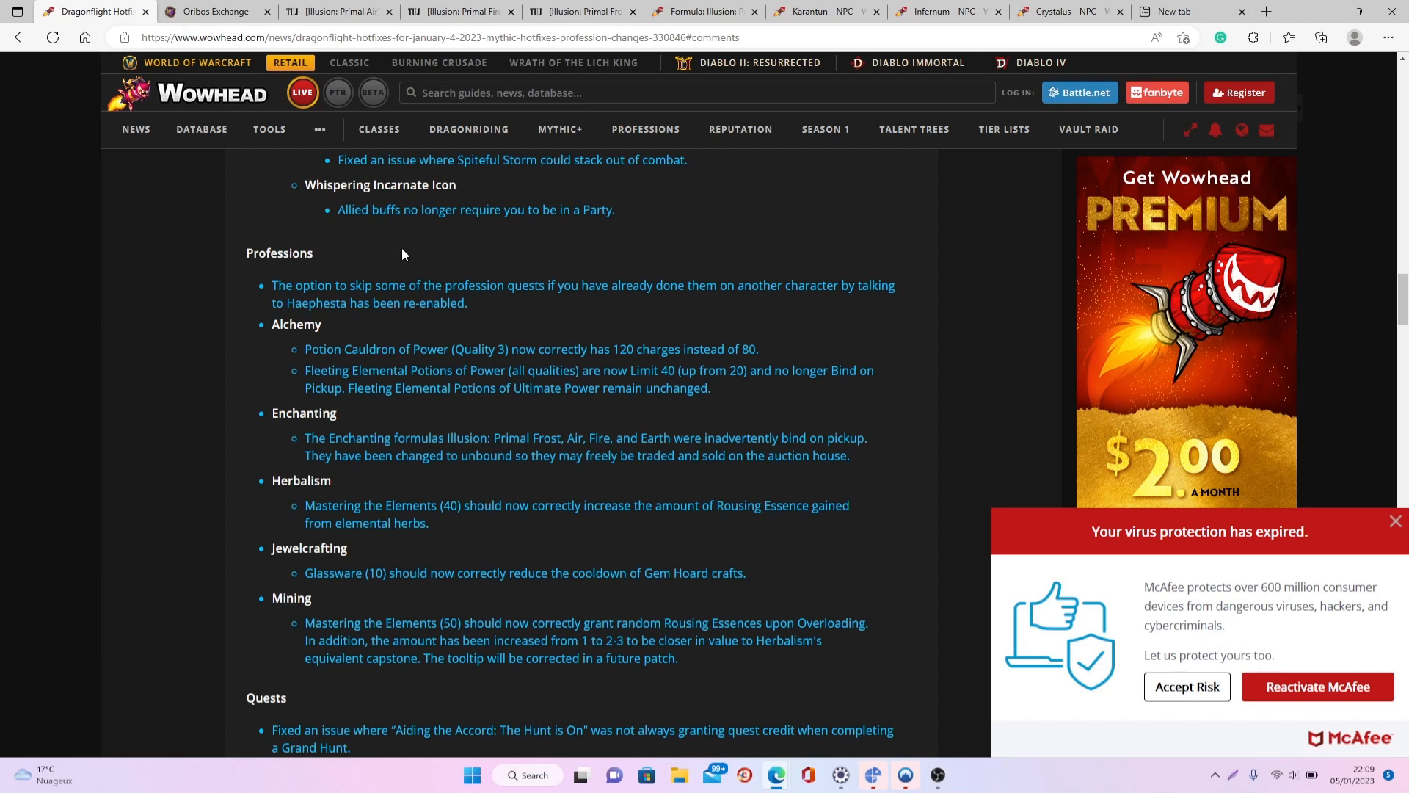
{"action": "mouse_move", "coordinate": [1395, 522]}
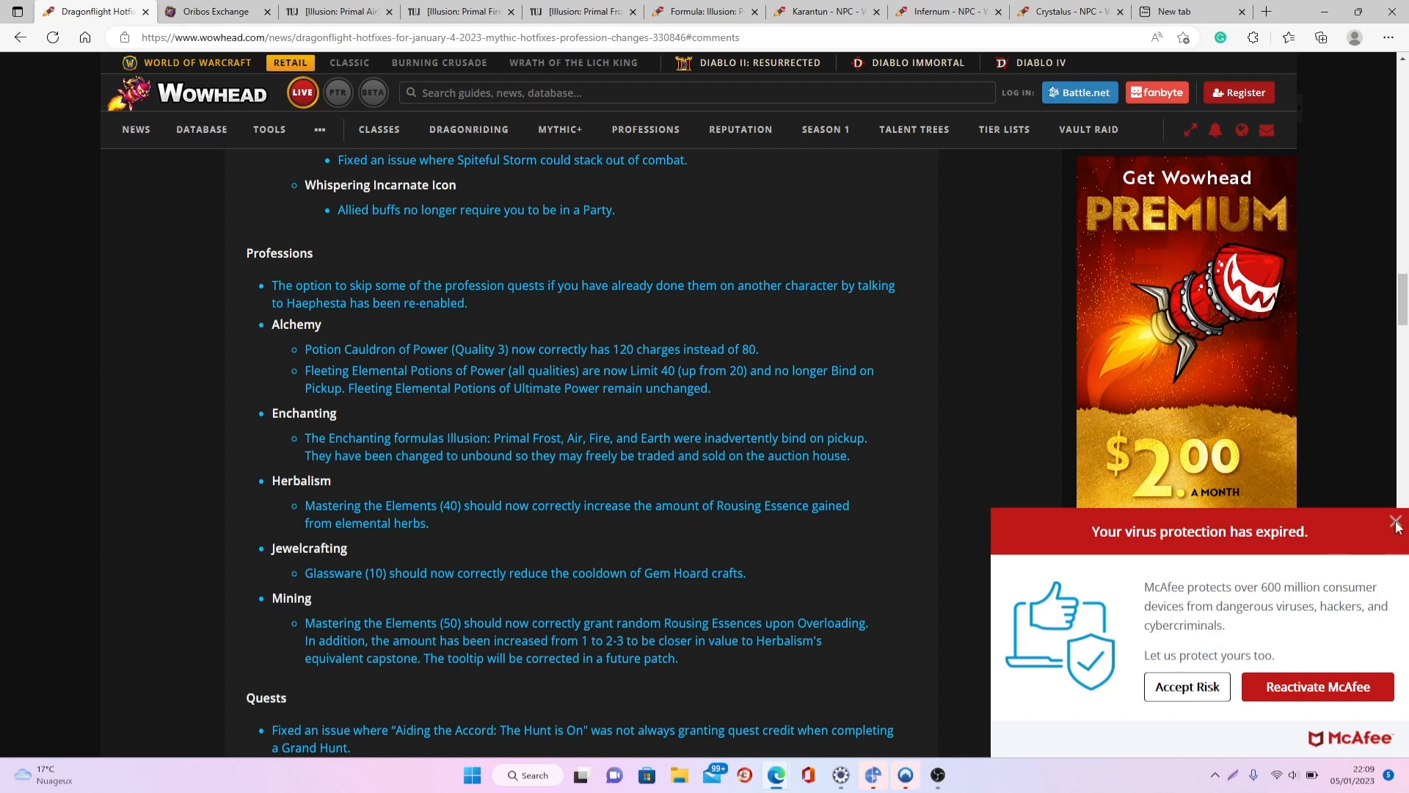
Dismiss the McAfee antivirus expiry notification over the hotfix article
{"action": "left_click", "coordinate": [1395, 523]}
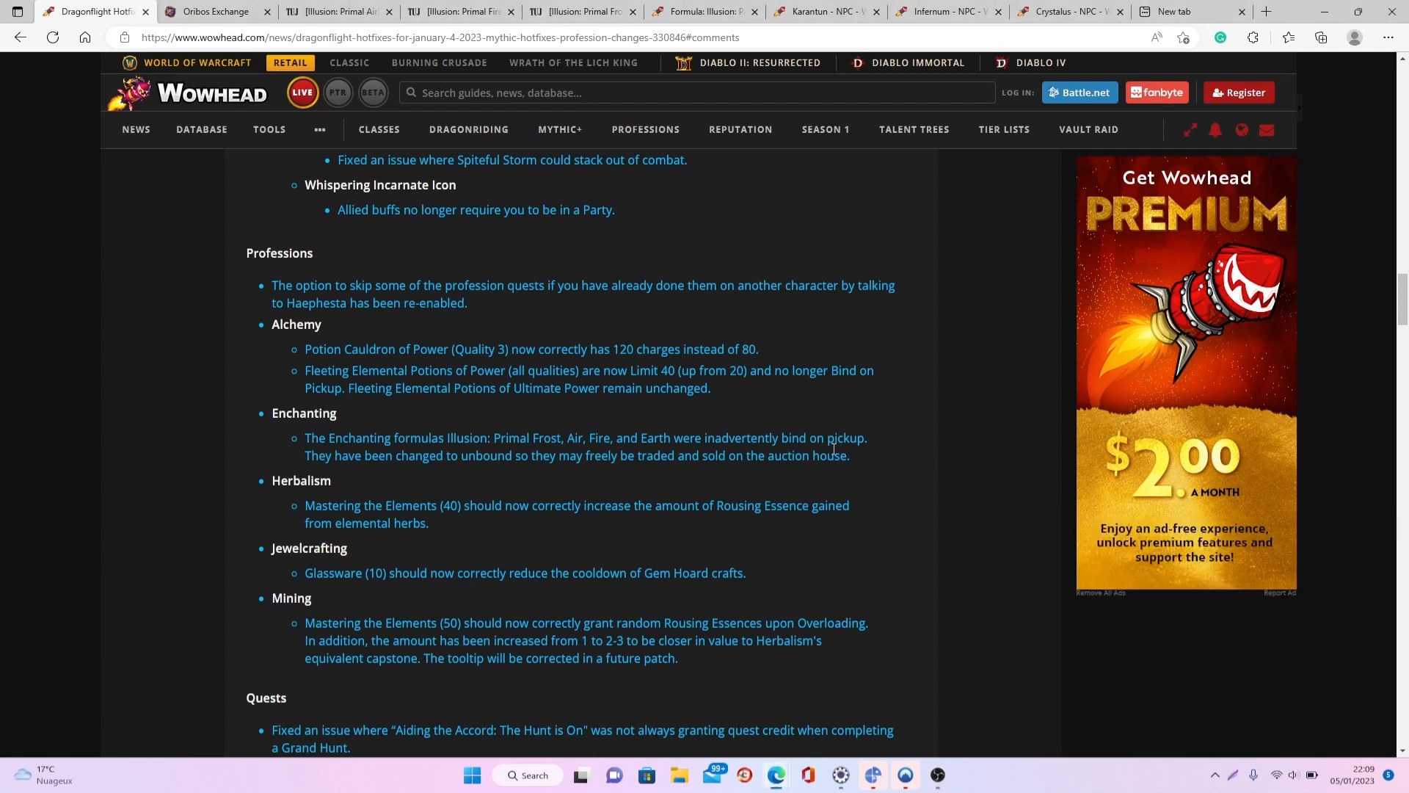
{"action": "mouse_move", "coordinate": [819, 427]}
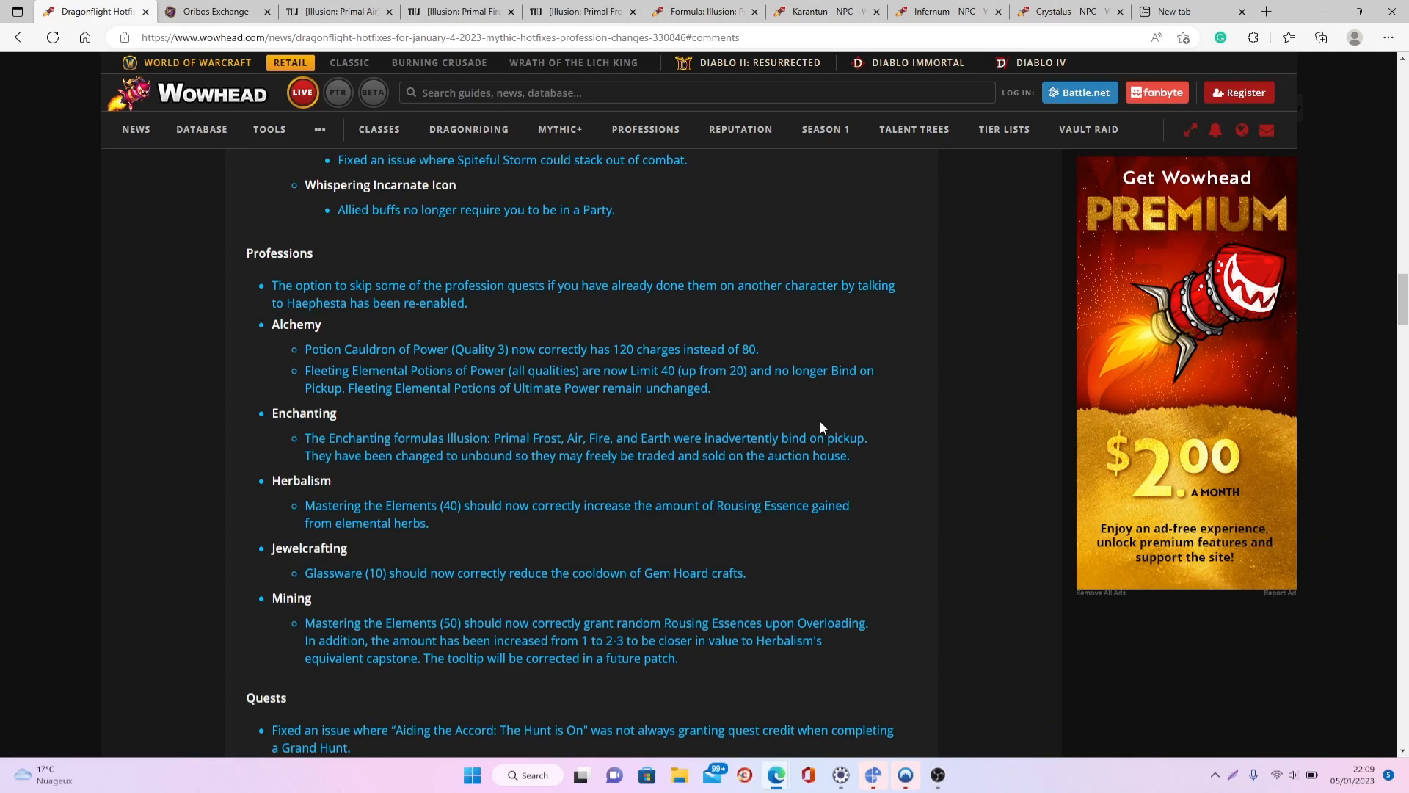